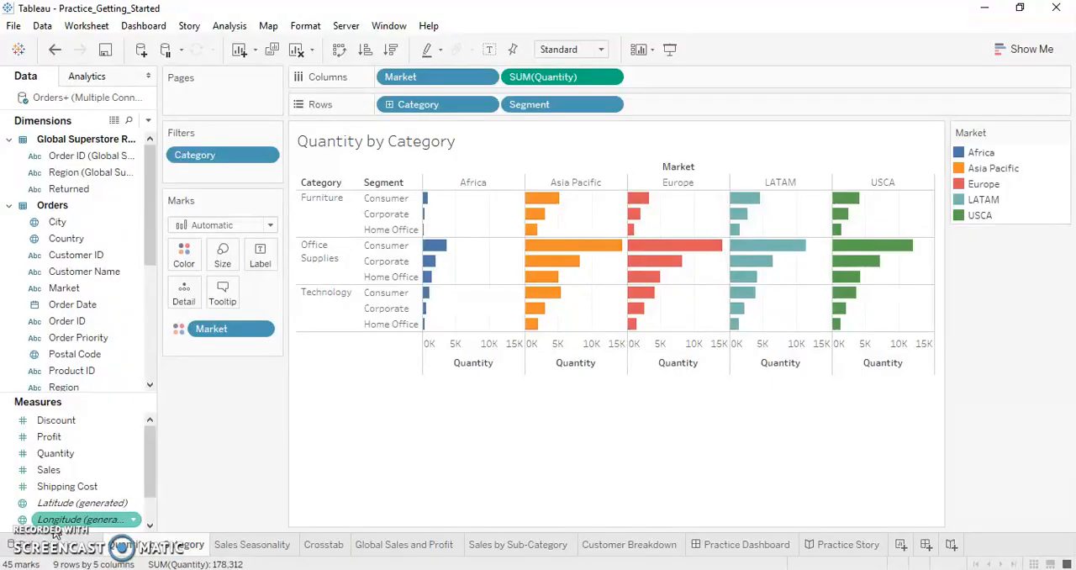
{"action": "mouse_move", "coordinate": [1053, 504]}
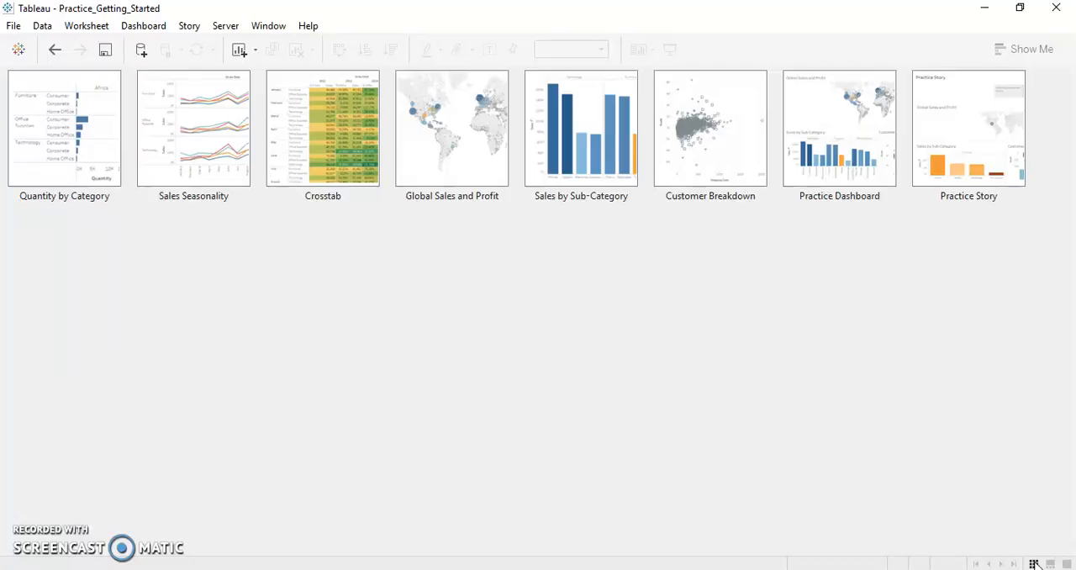
{"action": "mouse_move", "coordinate": [851, 444]}
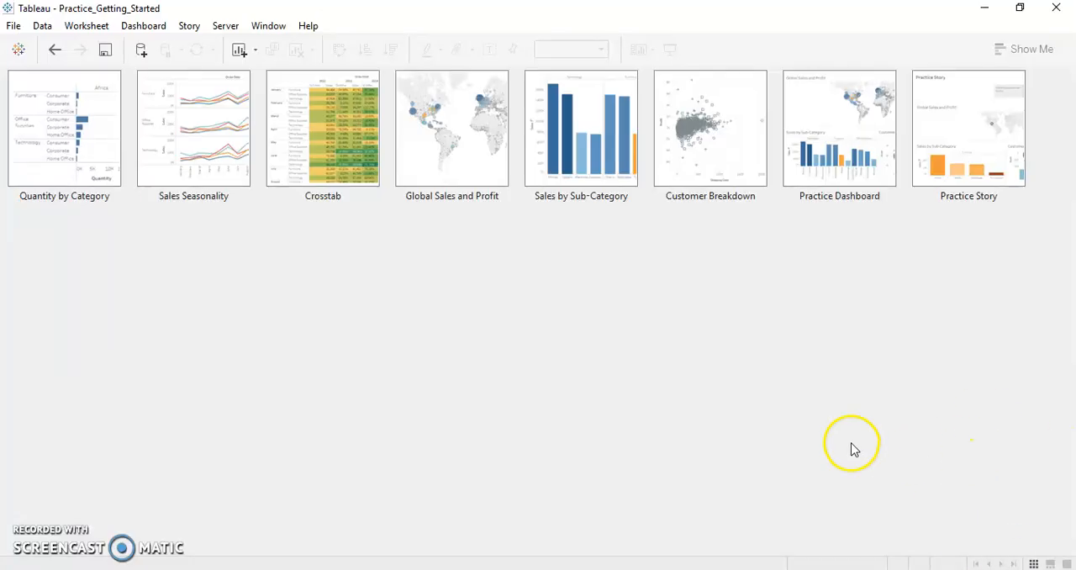
{"action": "mouse_move", "coordinate": [854, 448]}
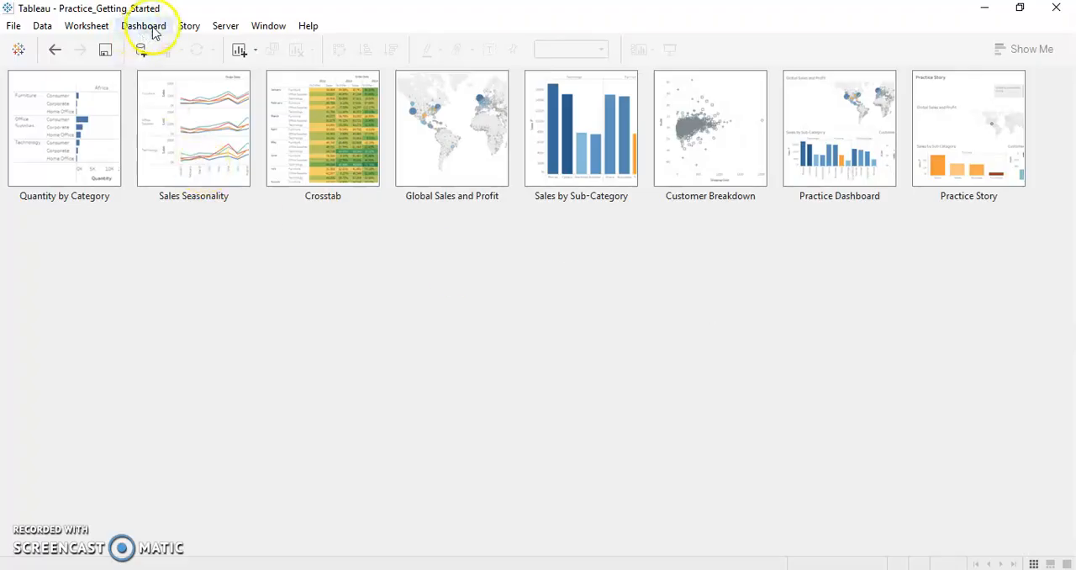
Add a new blank dashboard from the Quantity by Category sheet and rename it 'Sales Dashboard'
{"action": "left_click", "coordinate": [143, 25]}
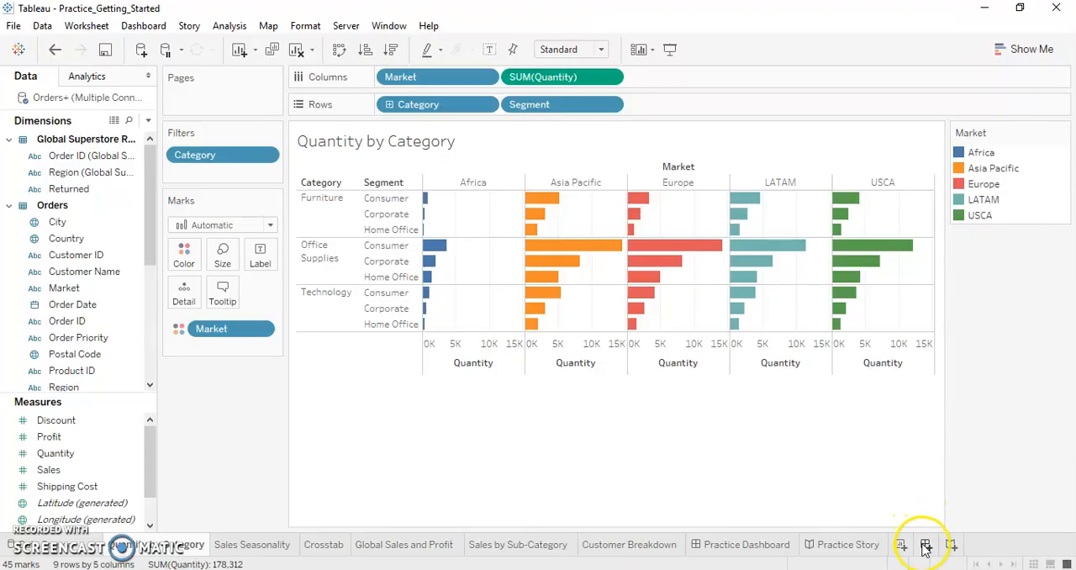
{"action": "mouse_move", "coordinate": [925, 544]}
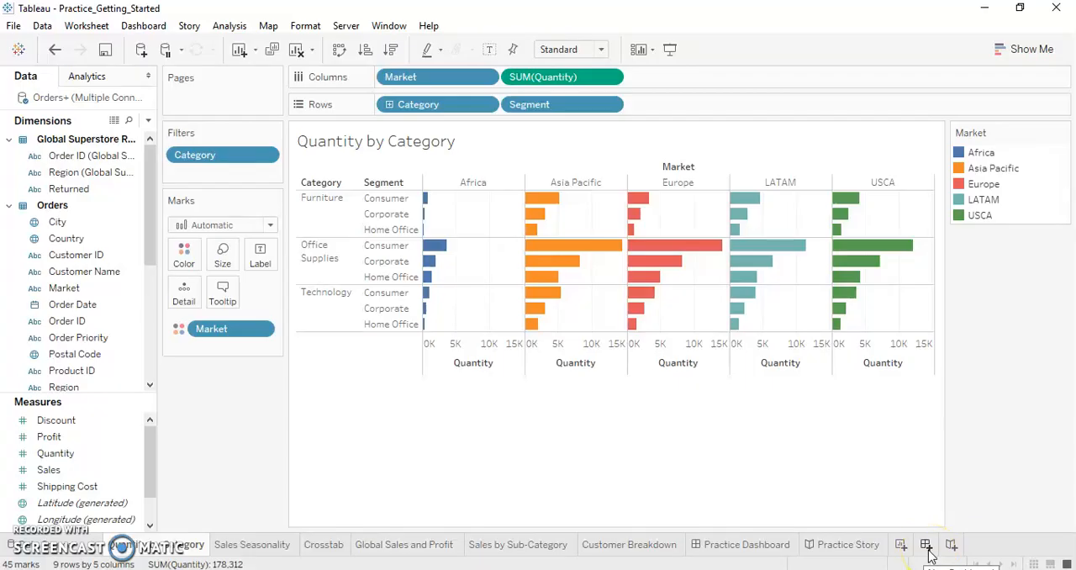
{"action": "mouse_move", "coordinate": [954, 551]}
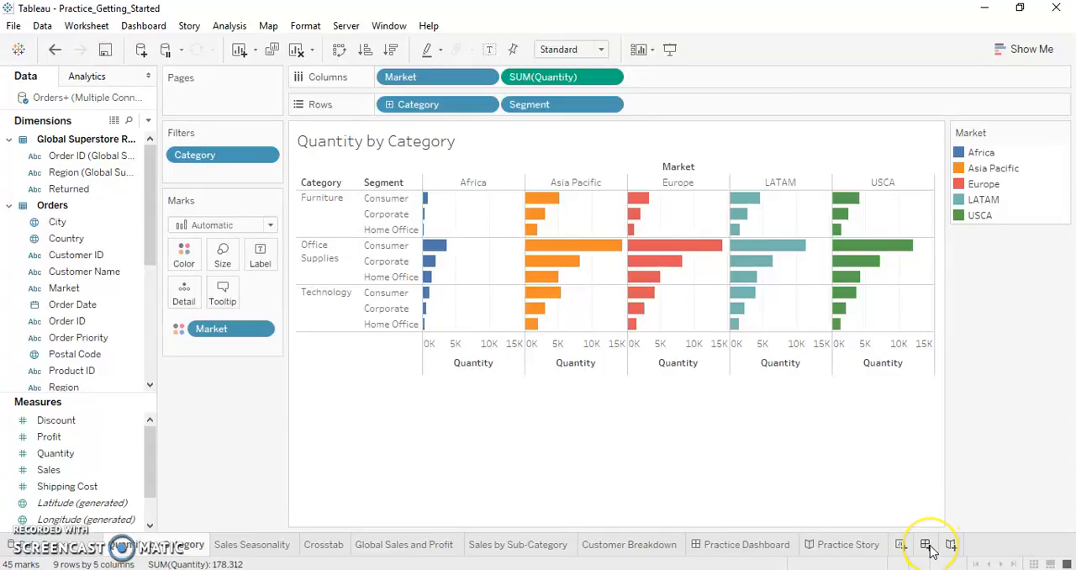
{"action": "left_click", "coordinate": [924, 545]}
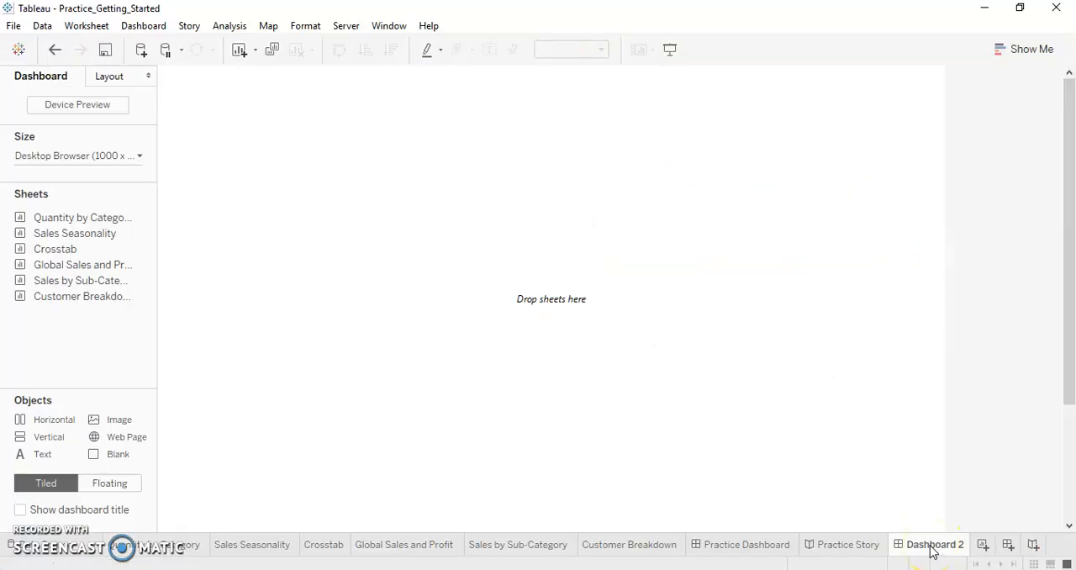
{"action": "double_click", "coordinate": [935, 544]}
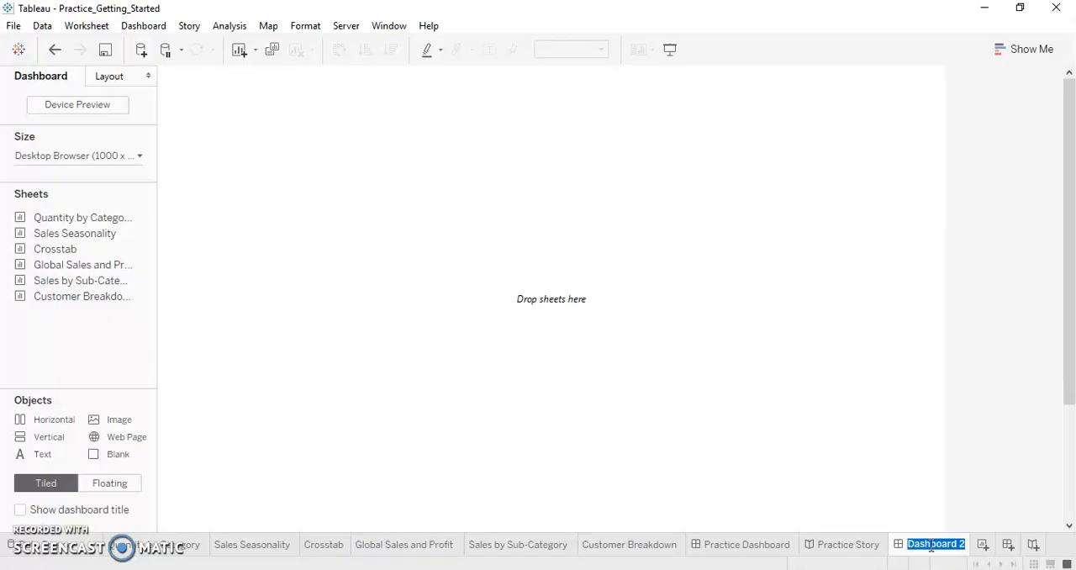
{"action": "type", "text": "Sales Das"}
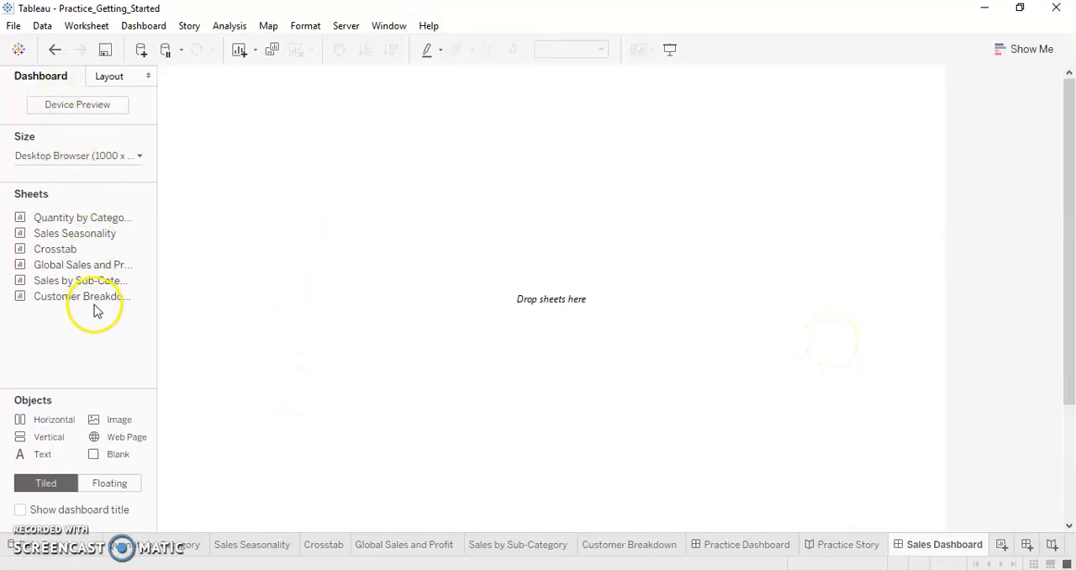
{"action": "mouse_move", "coordinate": [30, 159]}
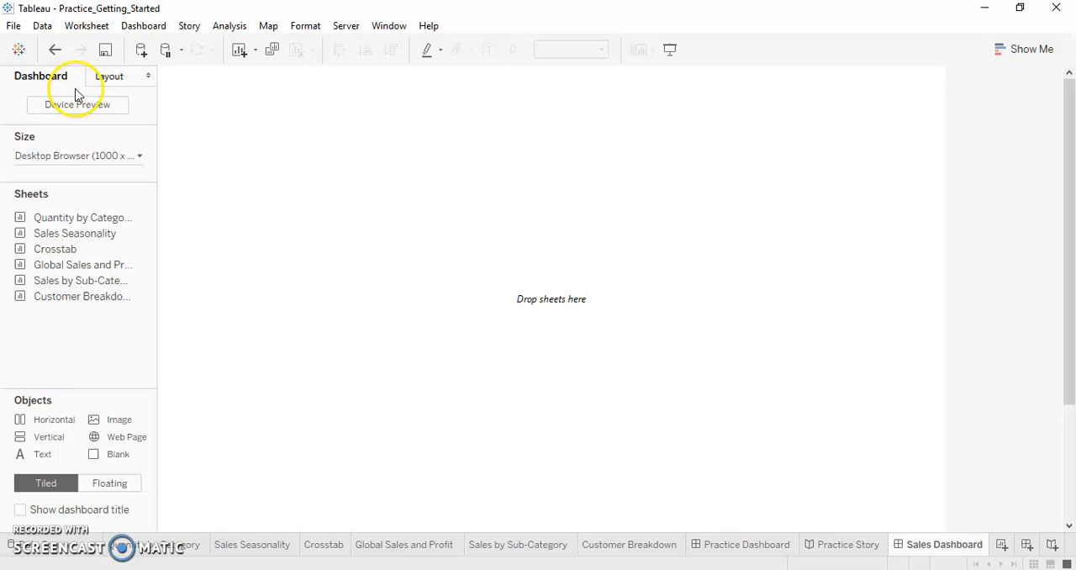
Set the dashboard size preset to Laptop Browser (800 x 600)
{"action": "left_click", "coordinate": [76, 156]}
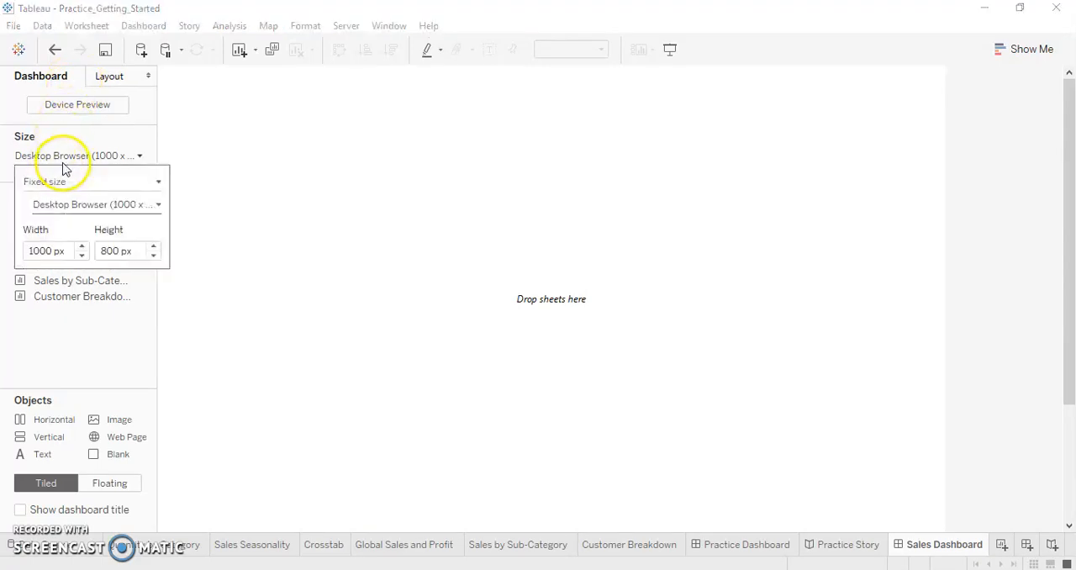
{"action": "left_click", "coordinate": [93, 204]}
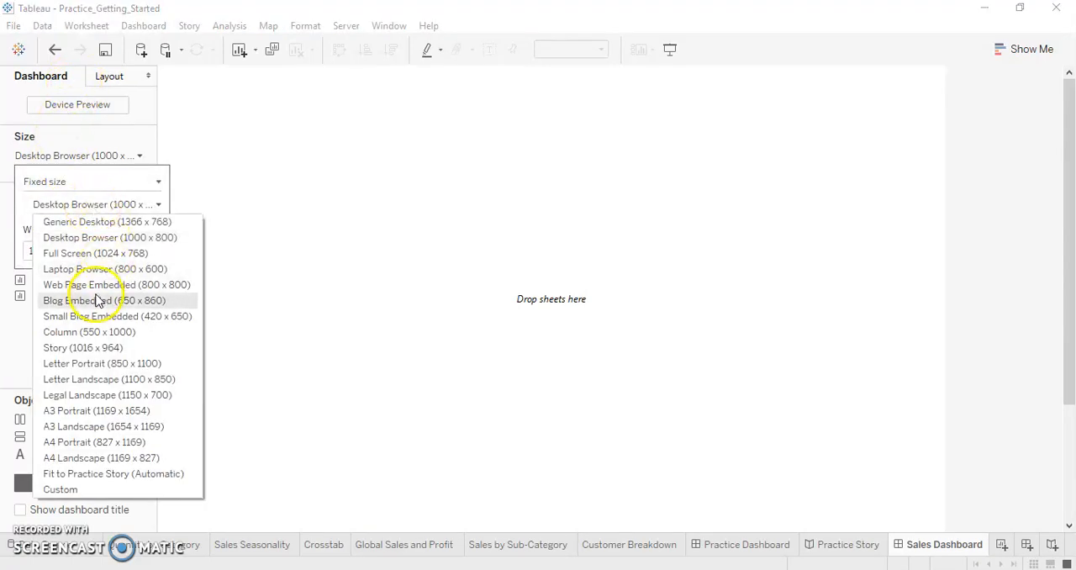
{"action": "left_click", "coordinate": [105, 269]}
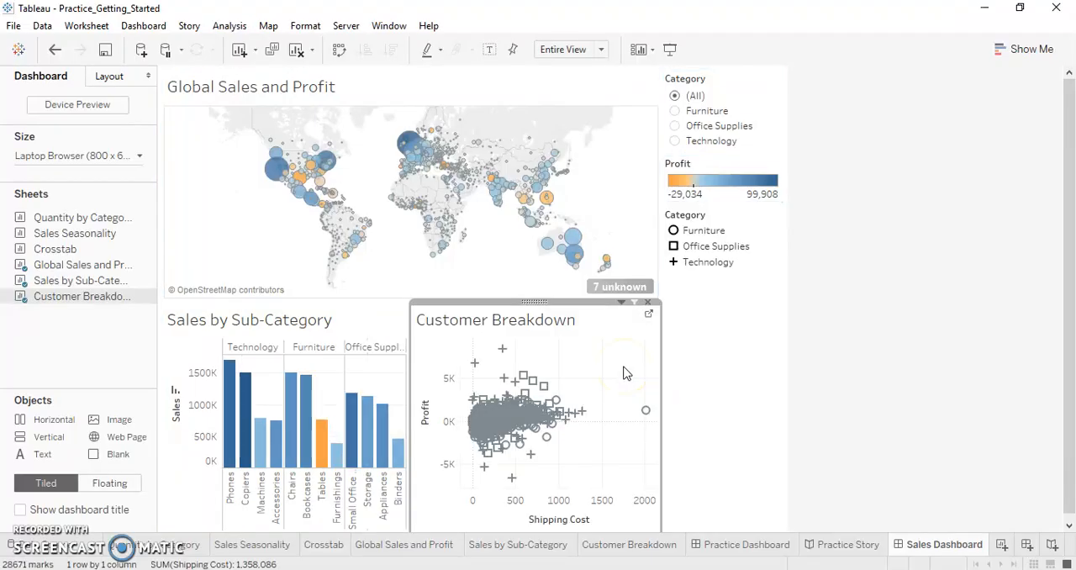
{"action": "mouse_move", "coordinate": [828, 309]}
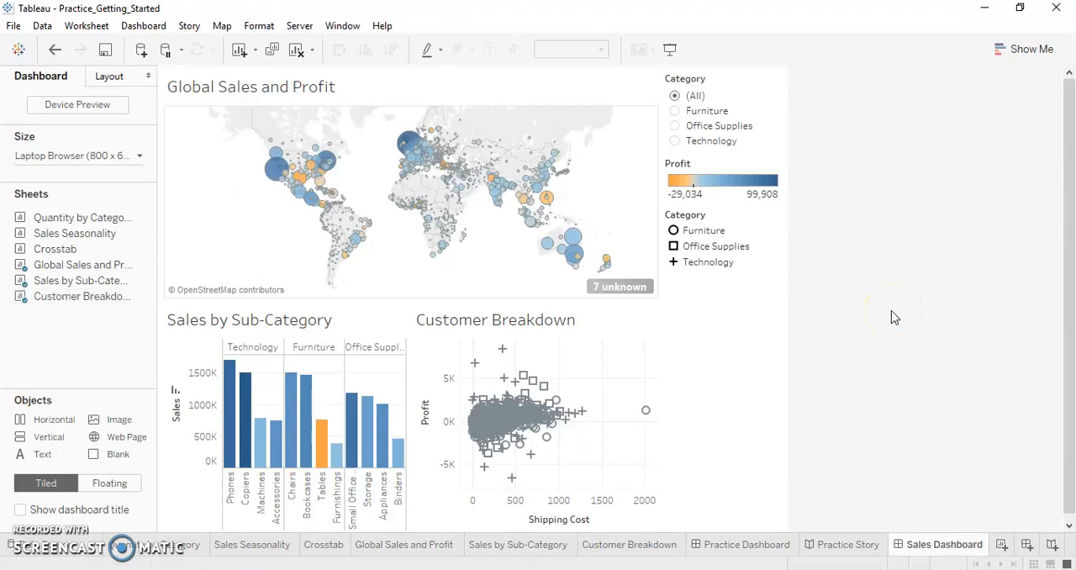
{"action": "mouse_move", "coordinate": [382, 300]}
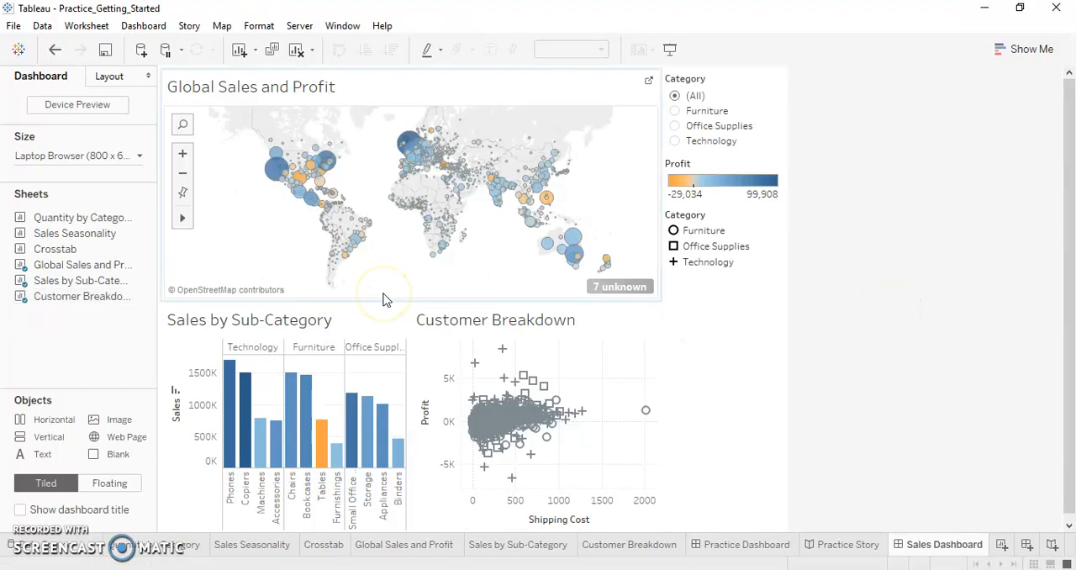
{"action": "mouse_move", "coordinate": [424, 301]}
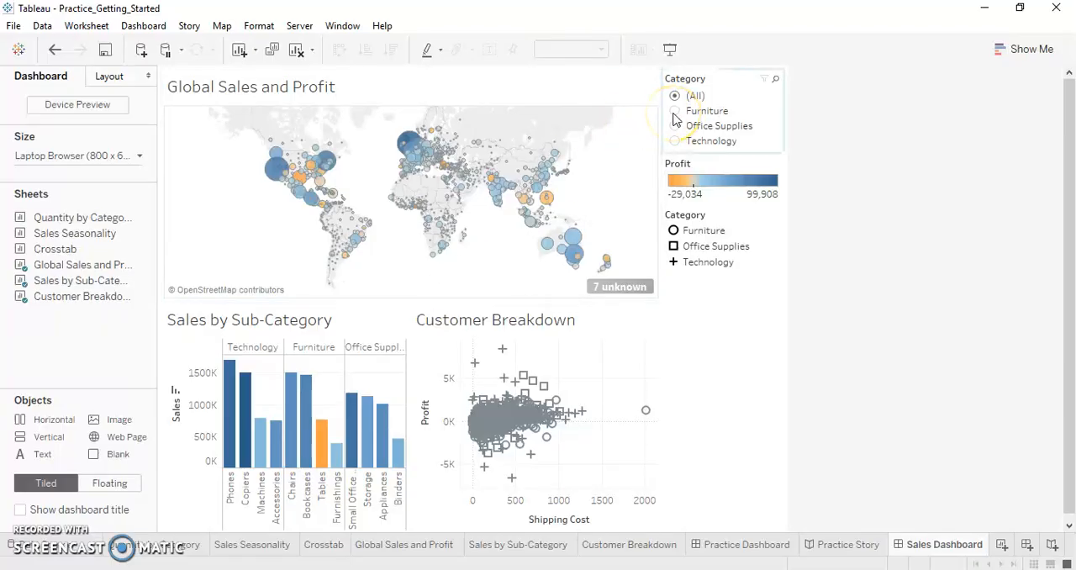
Try the Category filter with Furniture, Office Supplies and Technology, ending on Office Supplies
{"action": "left_click", "coordinate": [674, 111]}
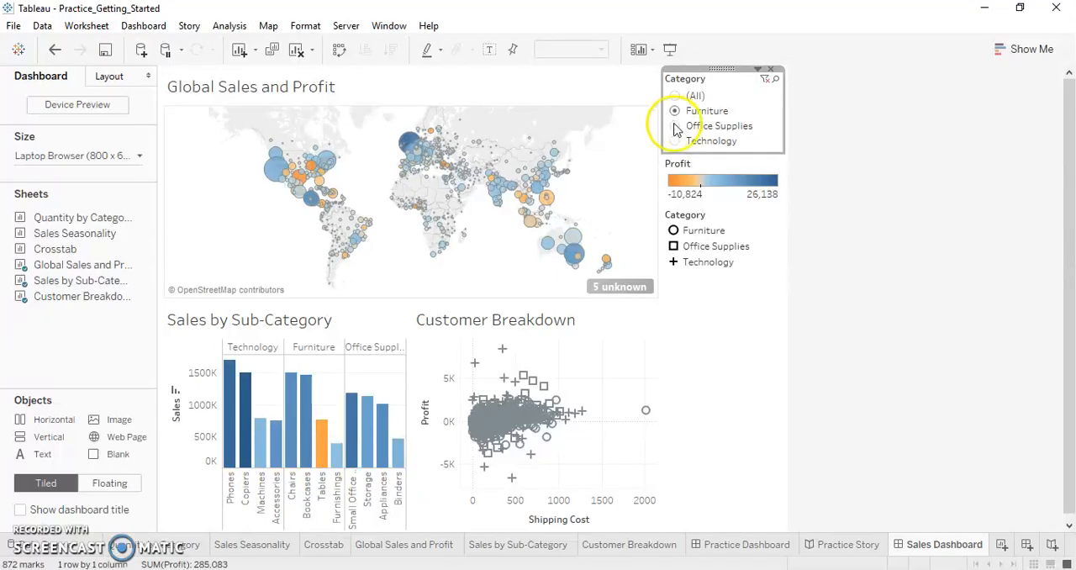
{"action": "left_click", "coordinate": [674, 126]}
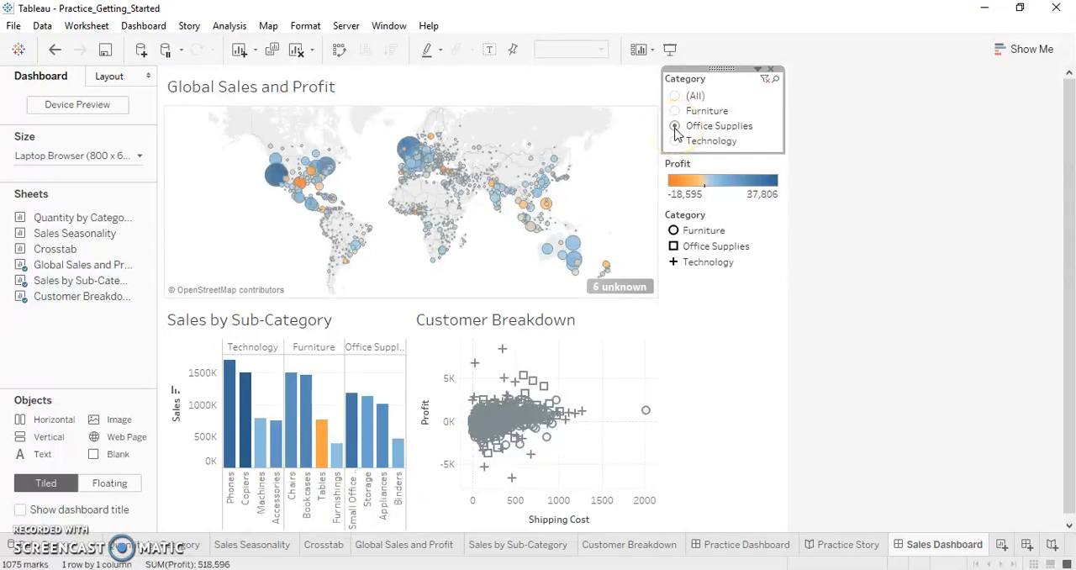
{"action": "left_click", "coordinate": [675, 140]}
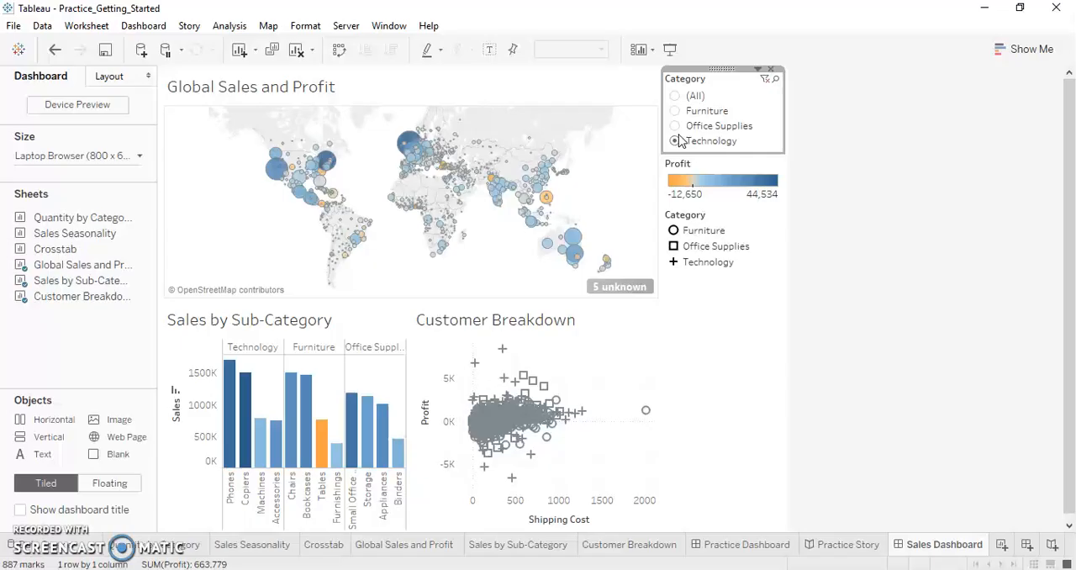
{"action": "left_click", "coordinate": [674, 125]}
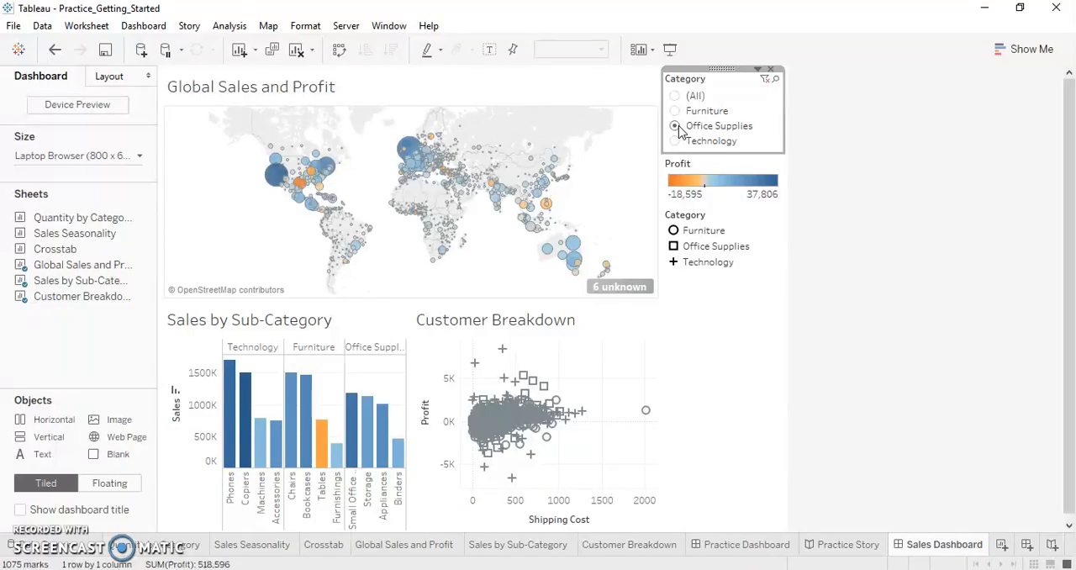
{"action": "mouse_move", "coordinate": [529, 143]}
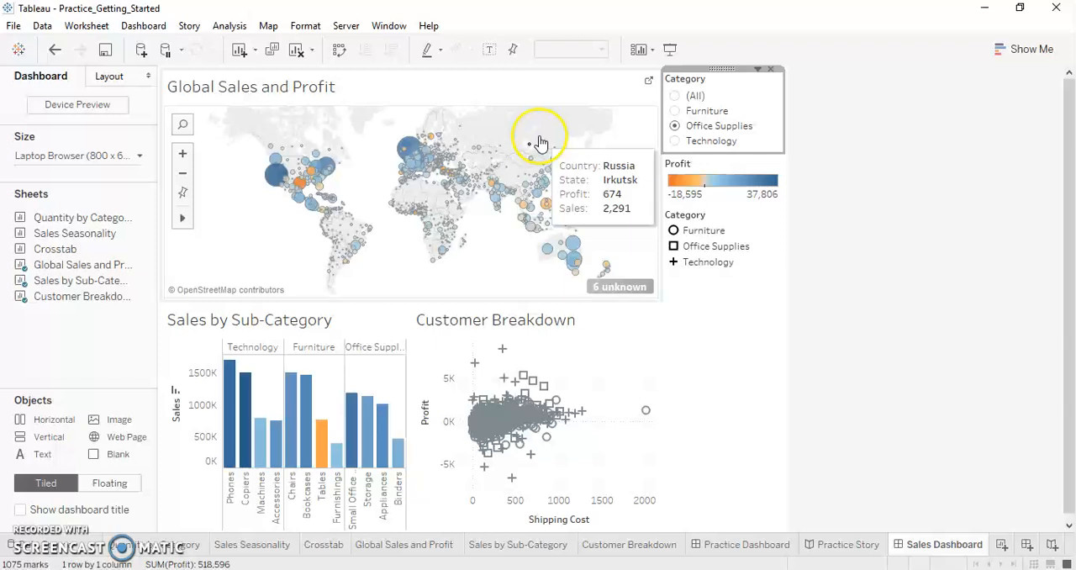
{"action": "mouse_move", "coordinate": [462, 328]}
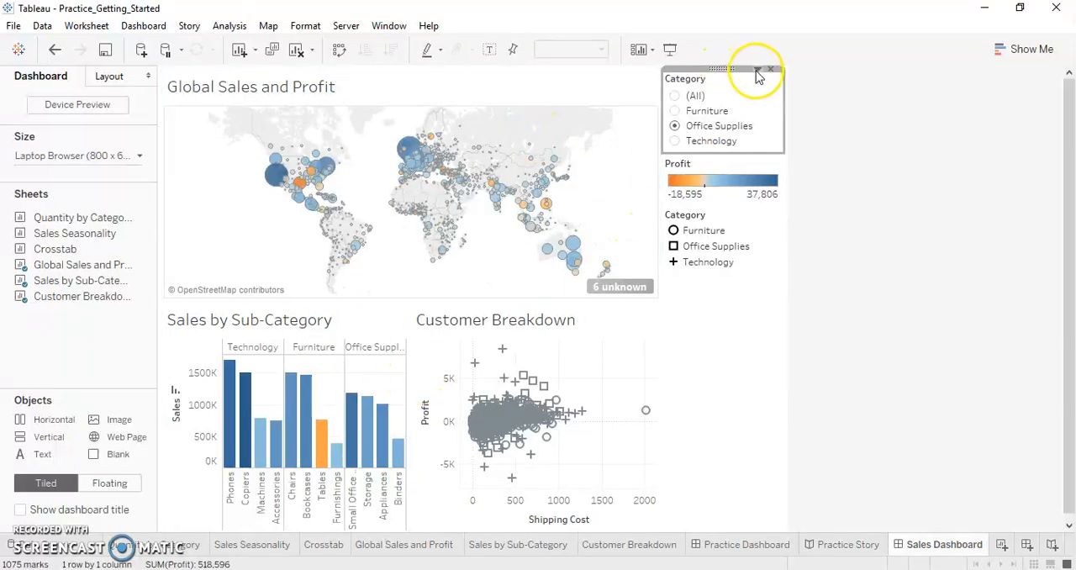
{"action": "left_click", "coordinate": [756, 71]}
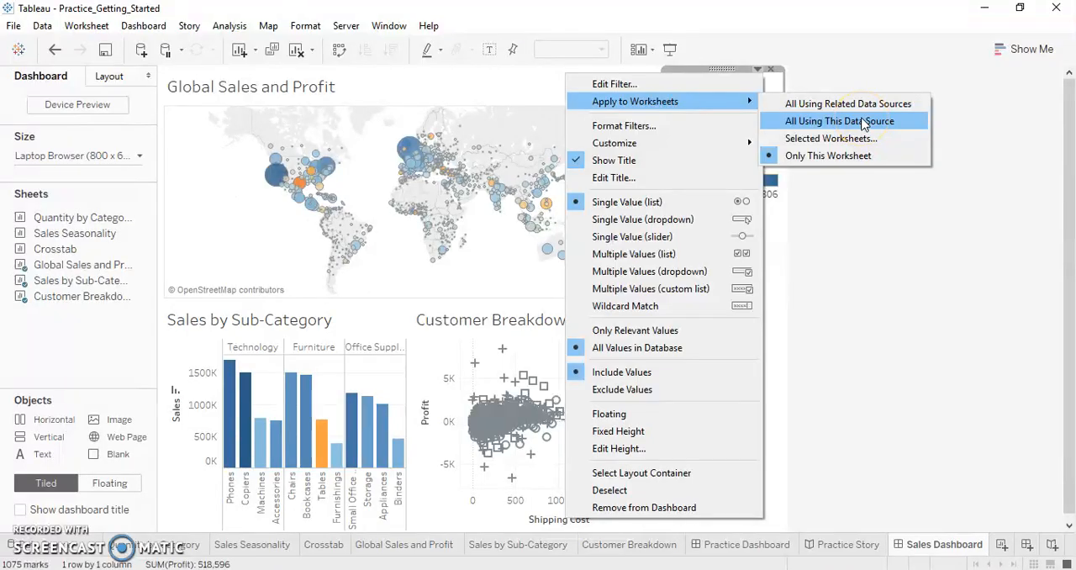
{"action": "left_click", "coordinate": [839, 120]}
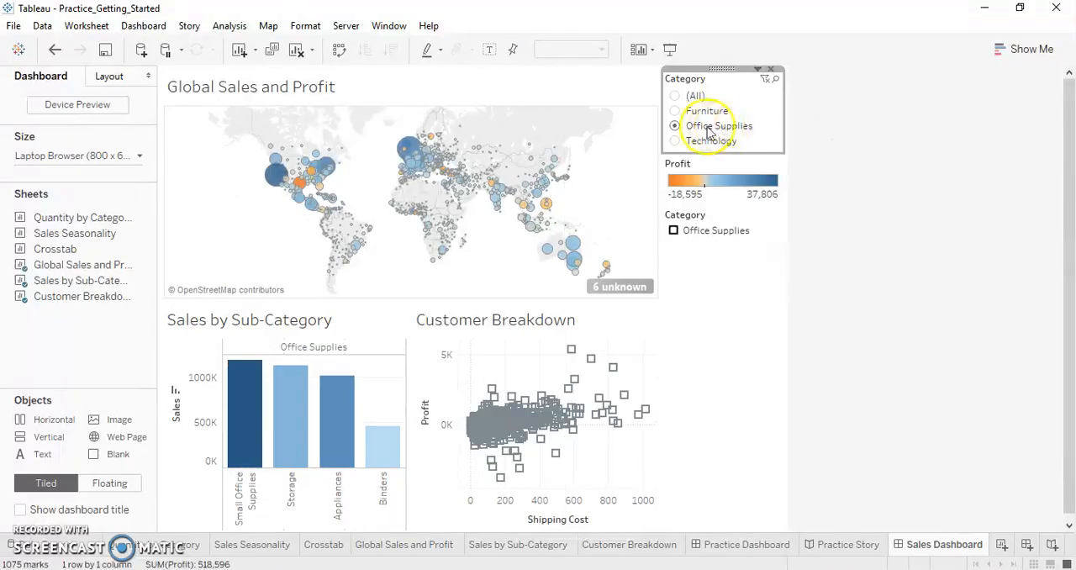
{"action": "left_click", "coordinate": [675, 110]}
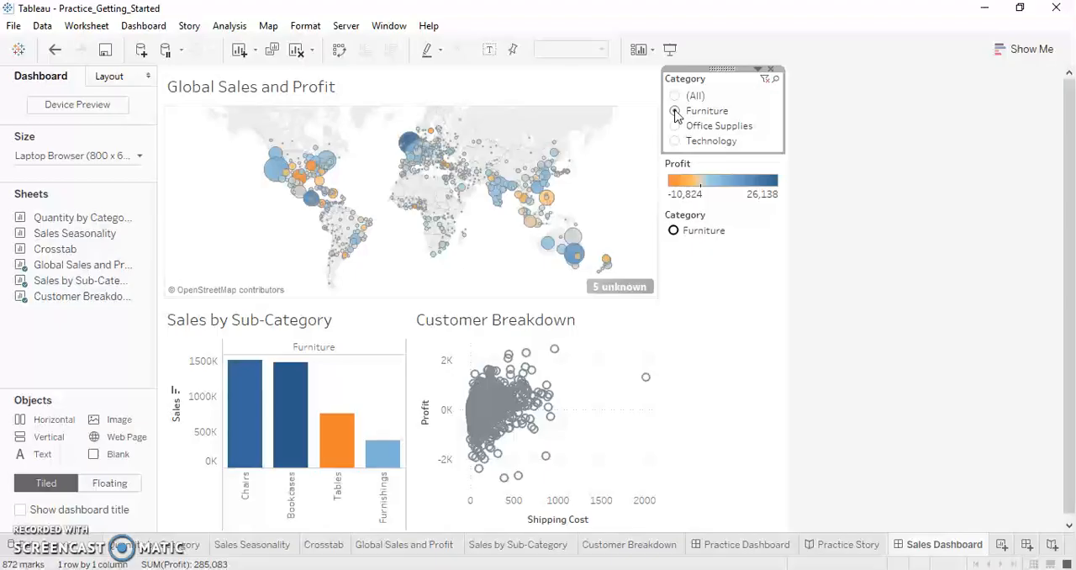
{"action": "left_click", "coordinate": [674, 110]}
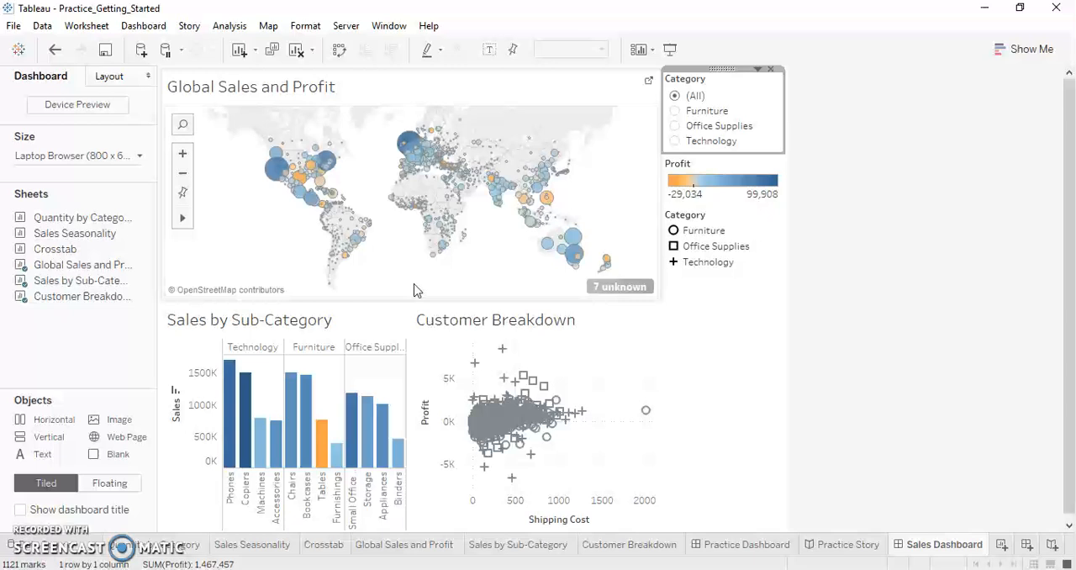
{"action": "mouse_move", "coordinate": [312, 213]}
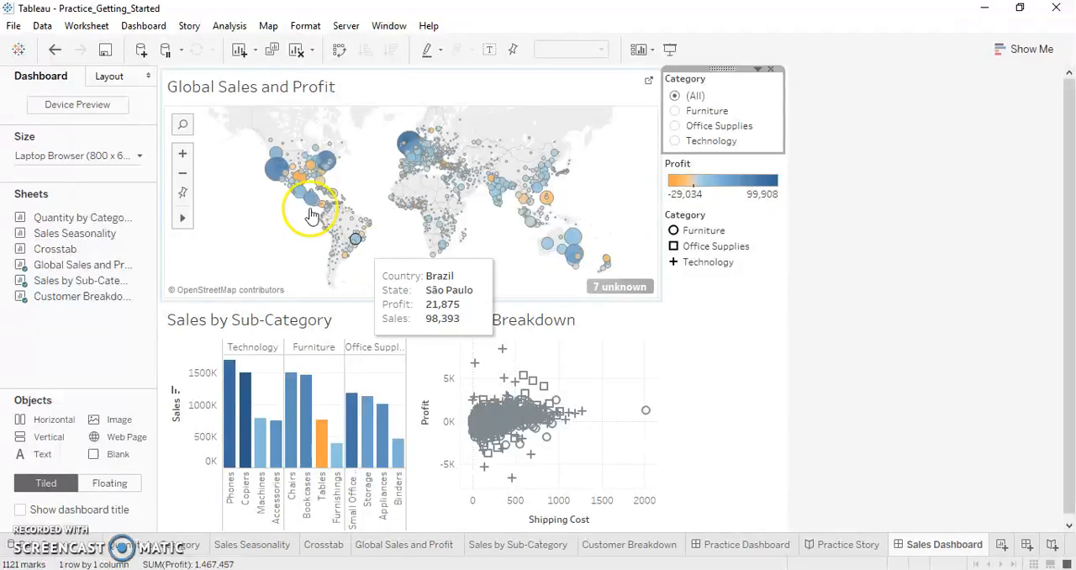
Filter the dashboard by the Texas map point, then show the dashboard title
{"action": "left_click", "coordinate": [300, 179]}
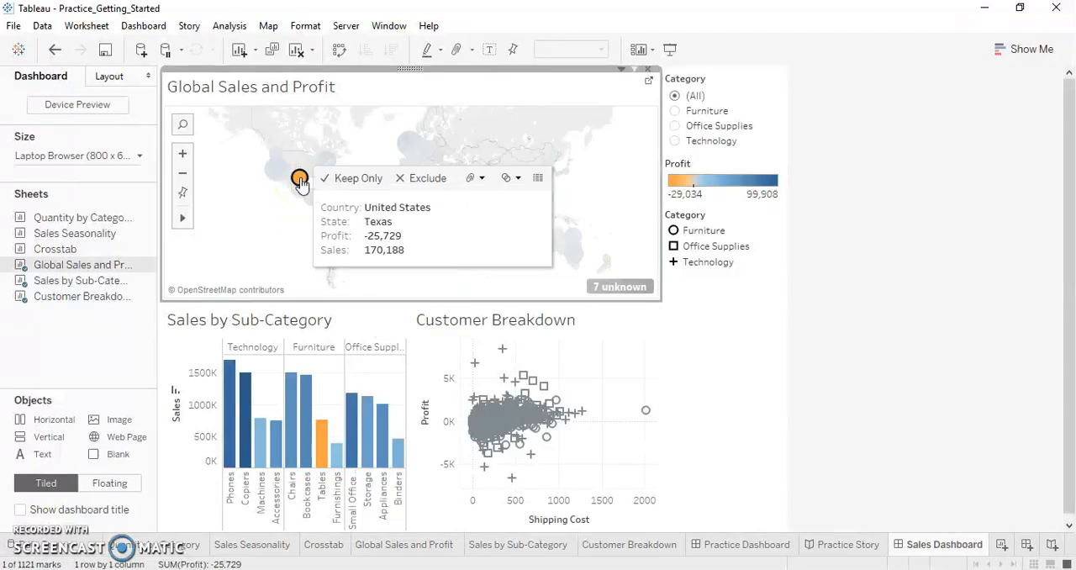
{"action": "mouse_move", "coordinate": [298, 177]}
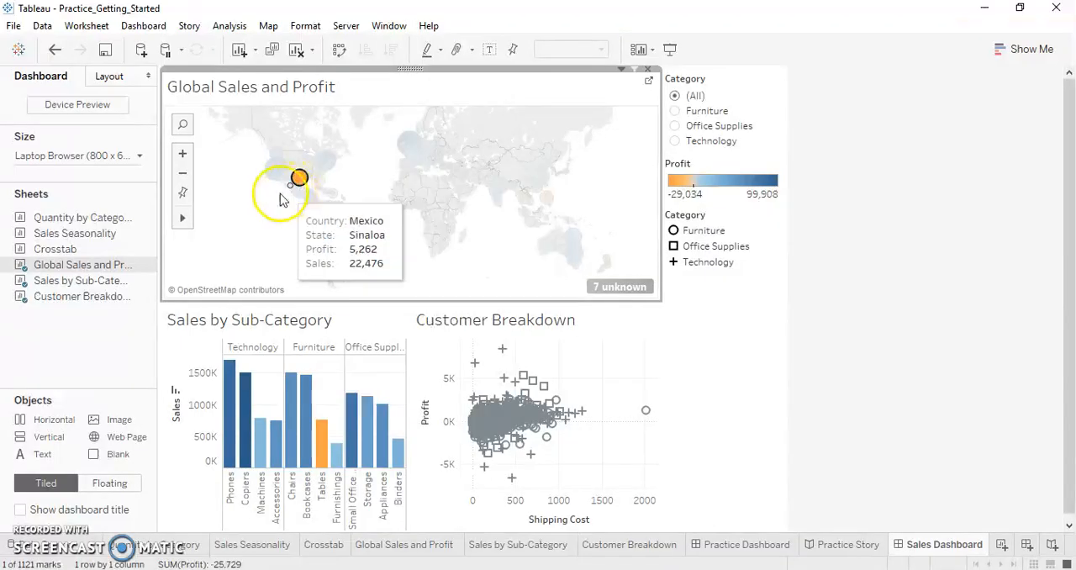
{"action": "mouse_move", "coordinate": [335, 253]}
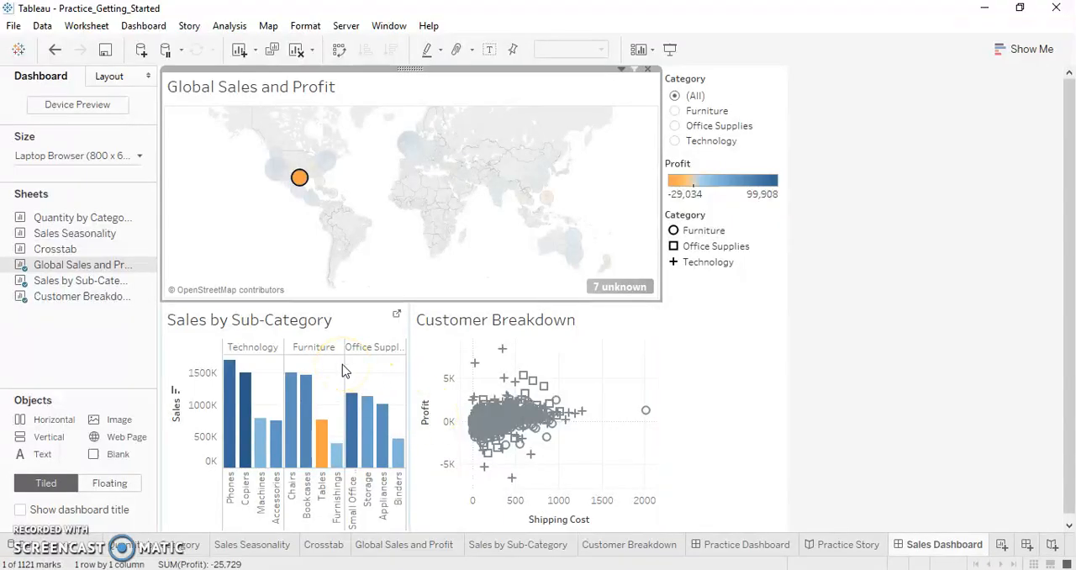
{"action": "mouse_move", "coordinate": [538, 351]}
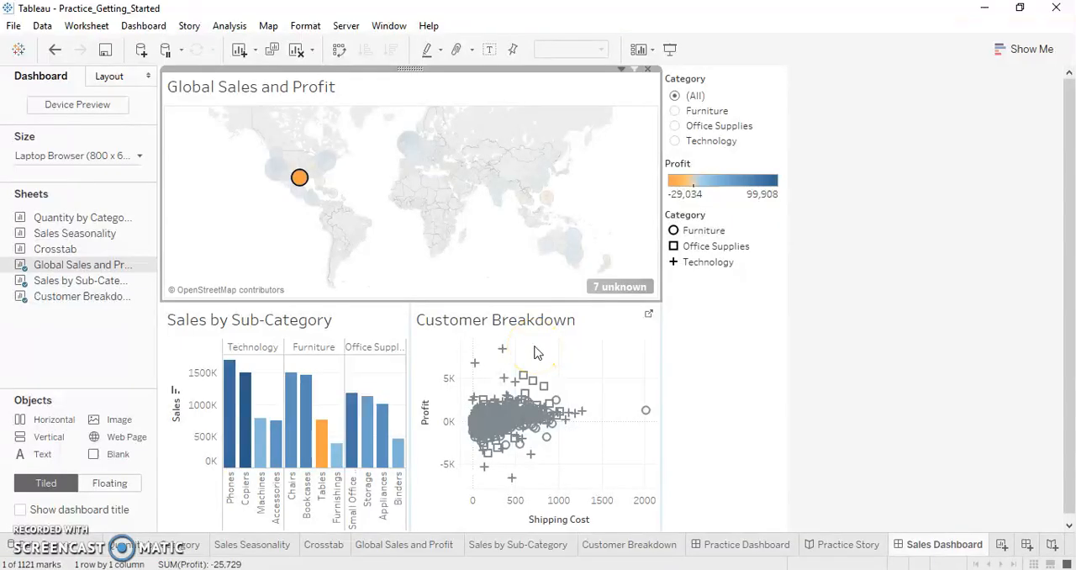
{"action": "mouse_move", "coordinate": [323, 259]}
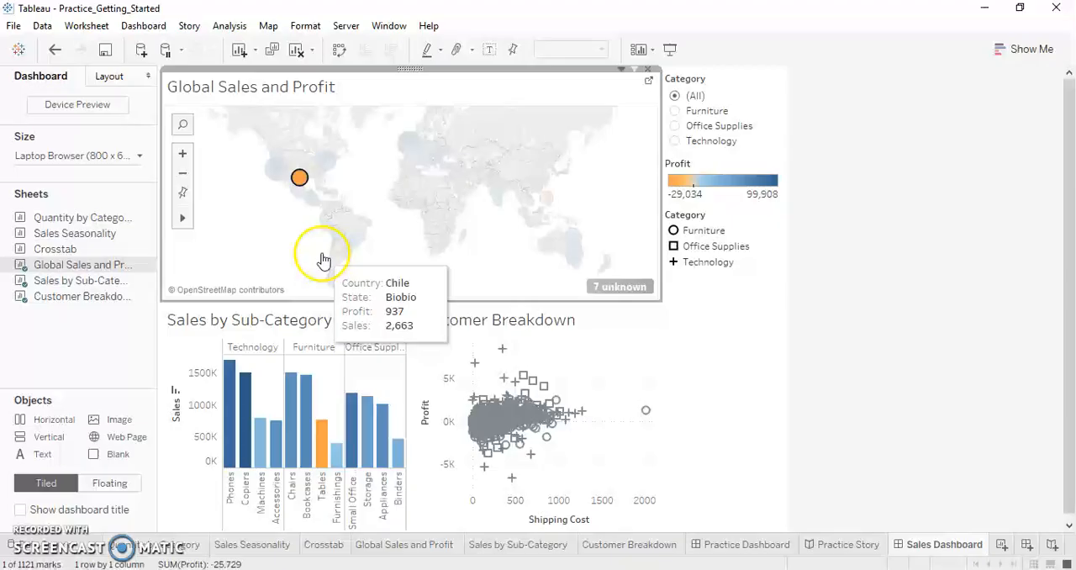
{"action": "mouse_move", "coordinate": [618, 87]}
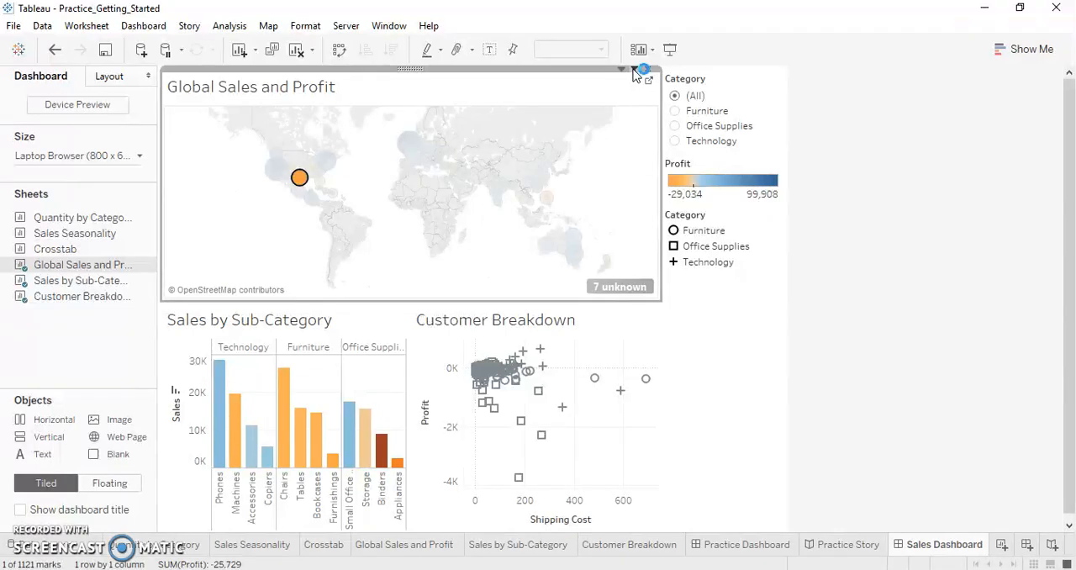
{"action": "mouse_move", "coordinate": [435, 419]}
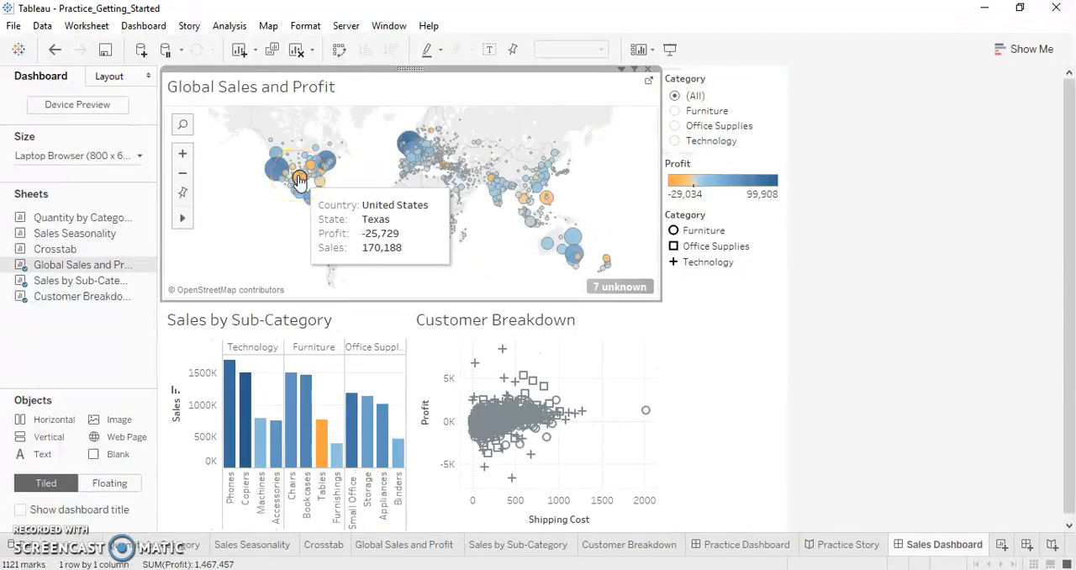
{"action": "mouse_move", "coordinate": [225, 219]}
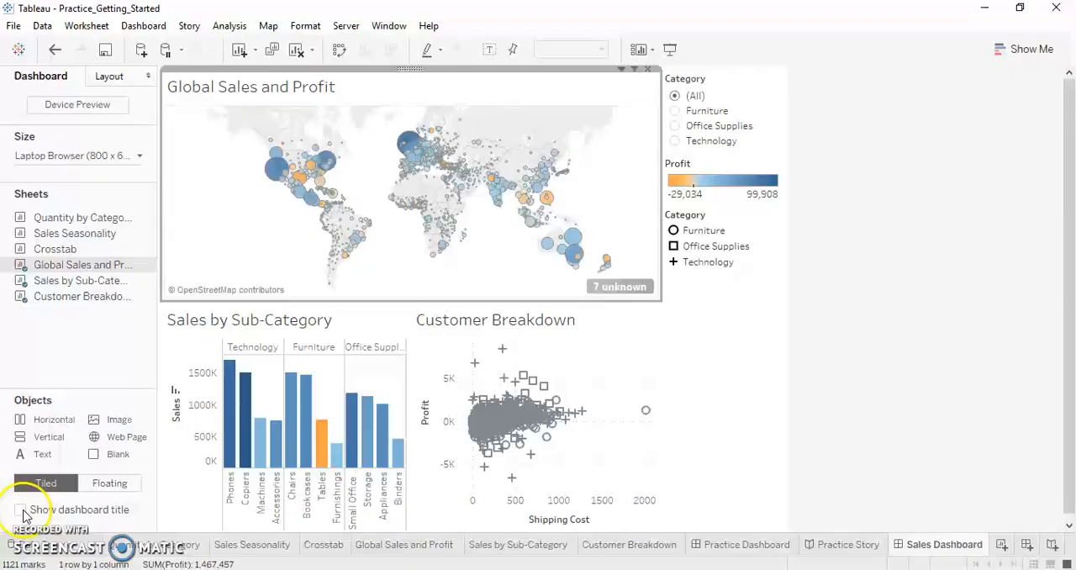
{"action": "left_click", "coordinate": [19, 509]}
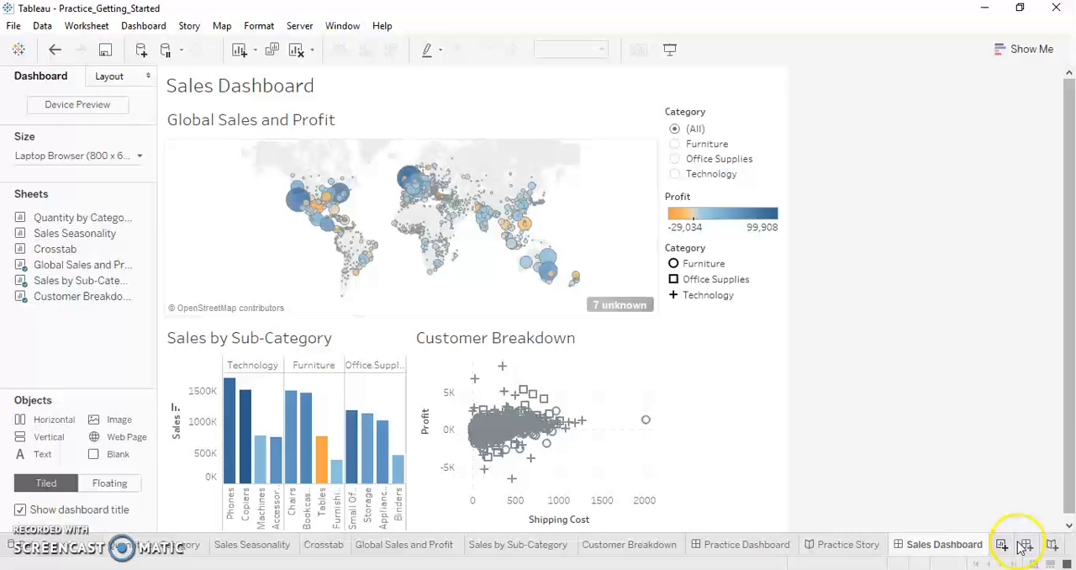
Create Story 2 with Automatic story size, then return to the Sales Dashboard
{"action": "left_click", "coordinate": [1038, 544]}
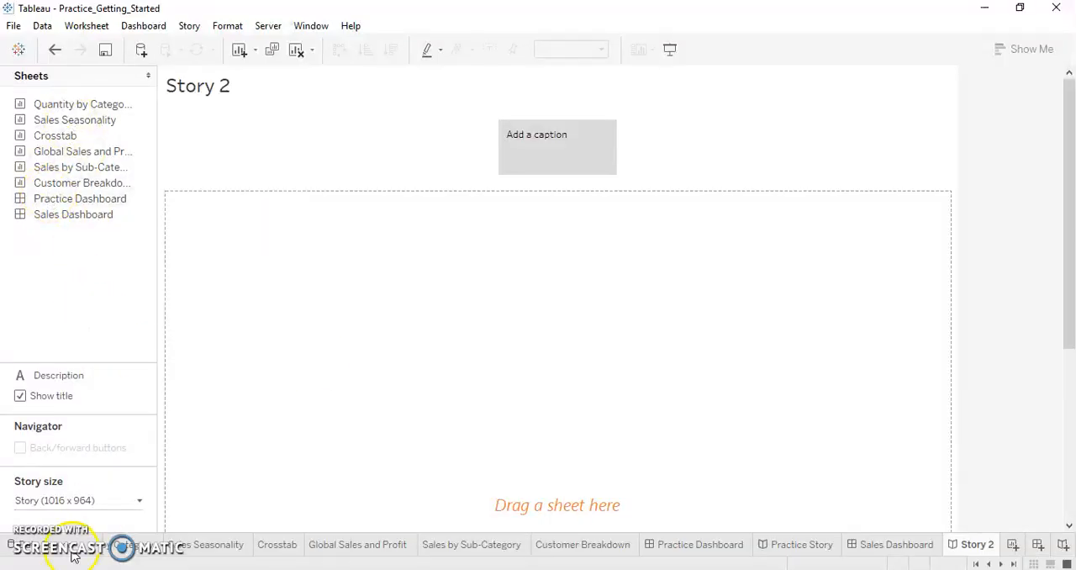
{"action": "mouse_move", "coordinate": [69, 494]}
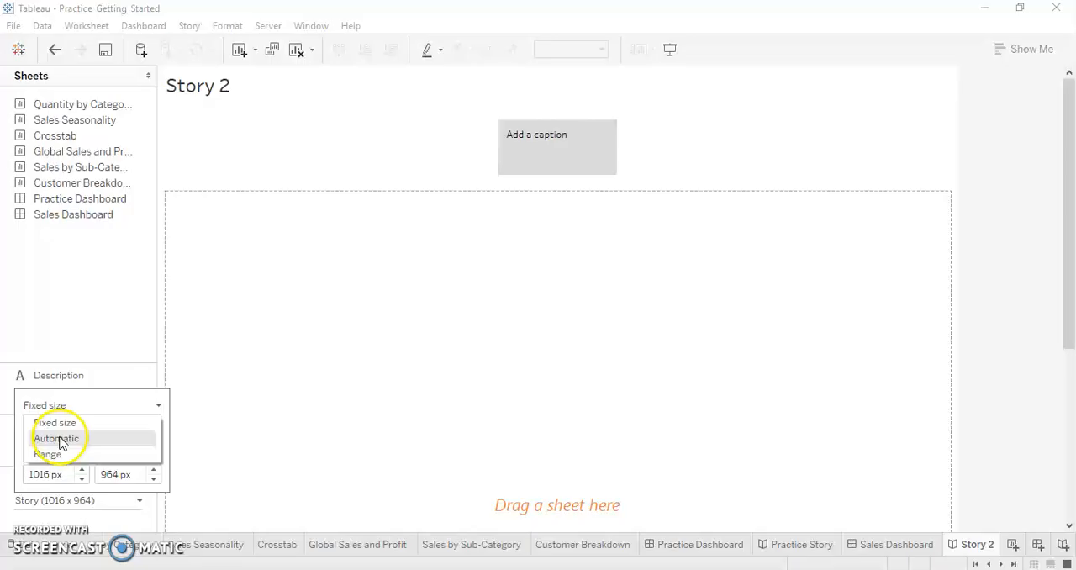
{"action": "left_click", "coordinate": [56, 437]}
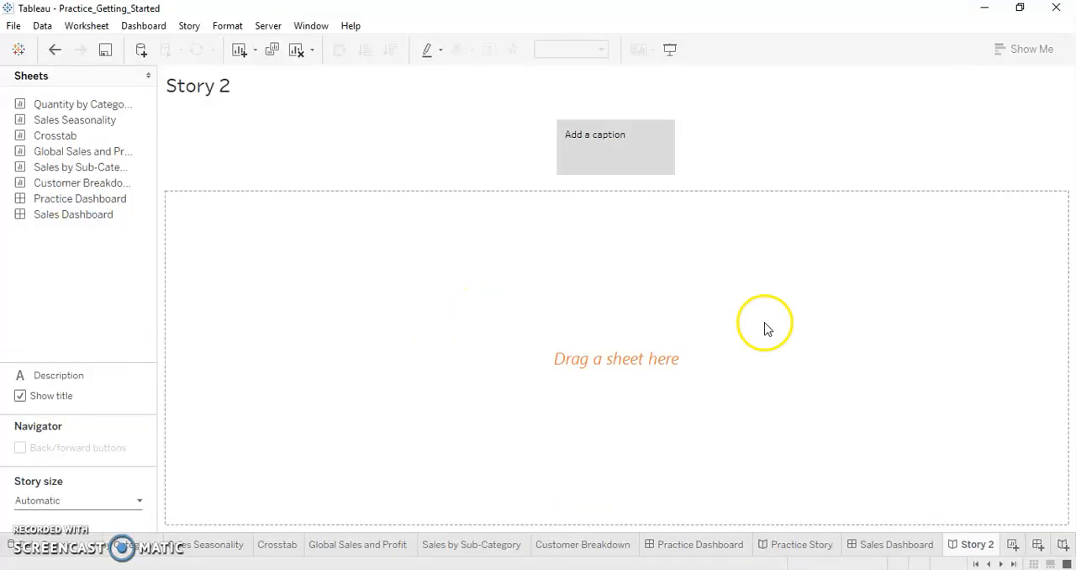
{"action": "left_click", "coordinate": [896, 544]}
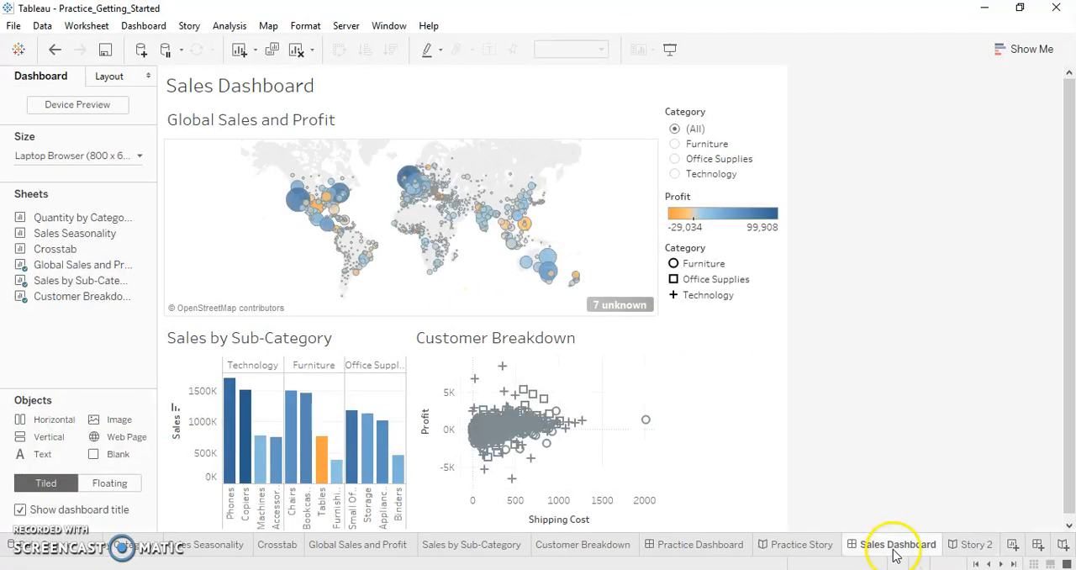
Set the Sales Dashboard size to Automatic and return to Story 2
{"action": "left_click", "coordinate": [77, 156]}
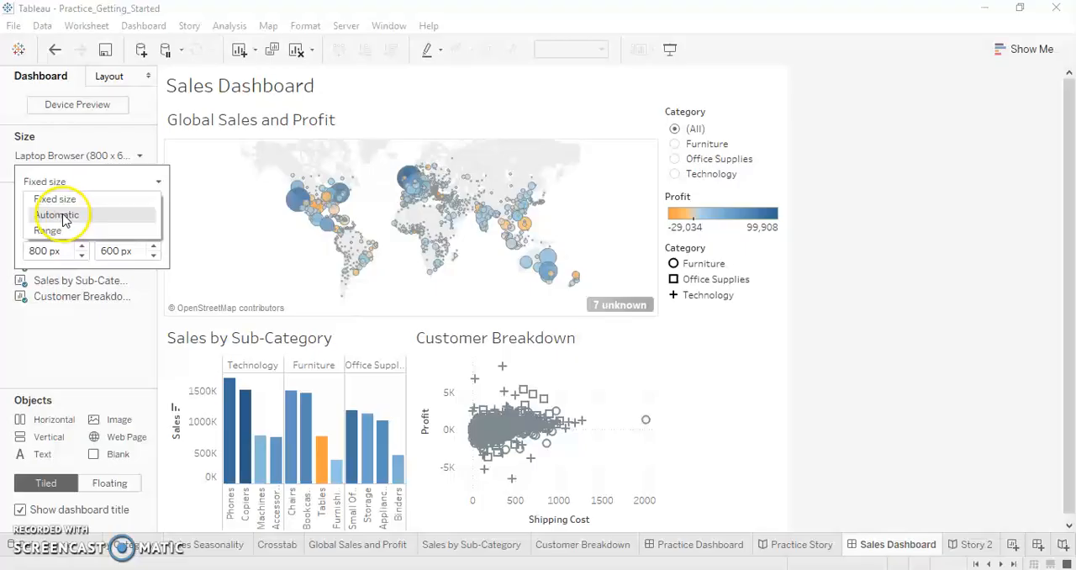
{"action": "left_click", "coordinate": [57, 214]}
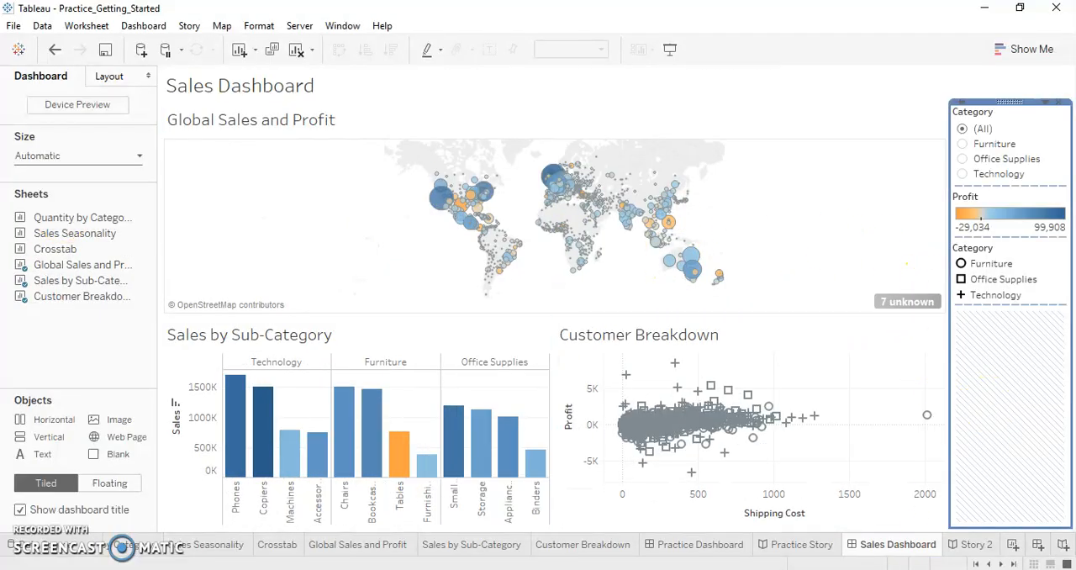
{"action": "left_click", "coordinate": [976, 543]}
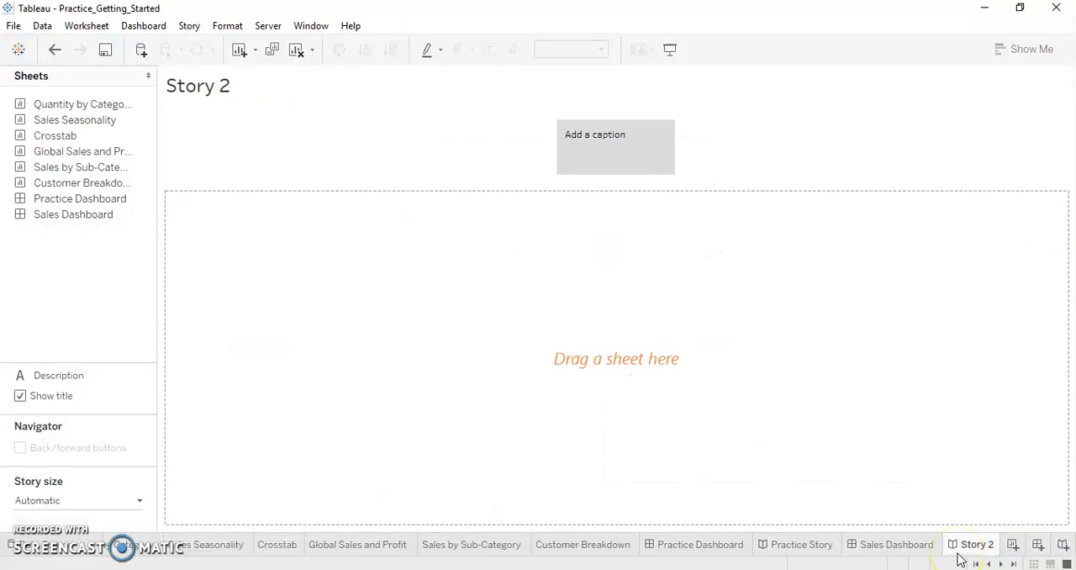
Rename the Story 2 tab to 'Sales Story'
{"action": "double_click", "coordinate": [976, 544]}
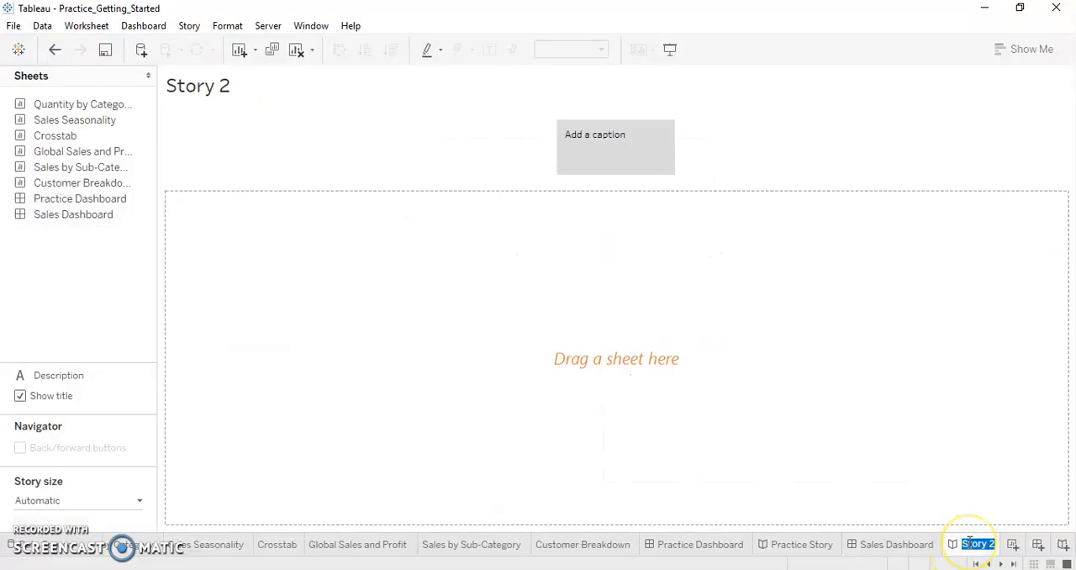
{"action": "type", "text": "Sales S"}
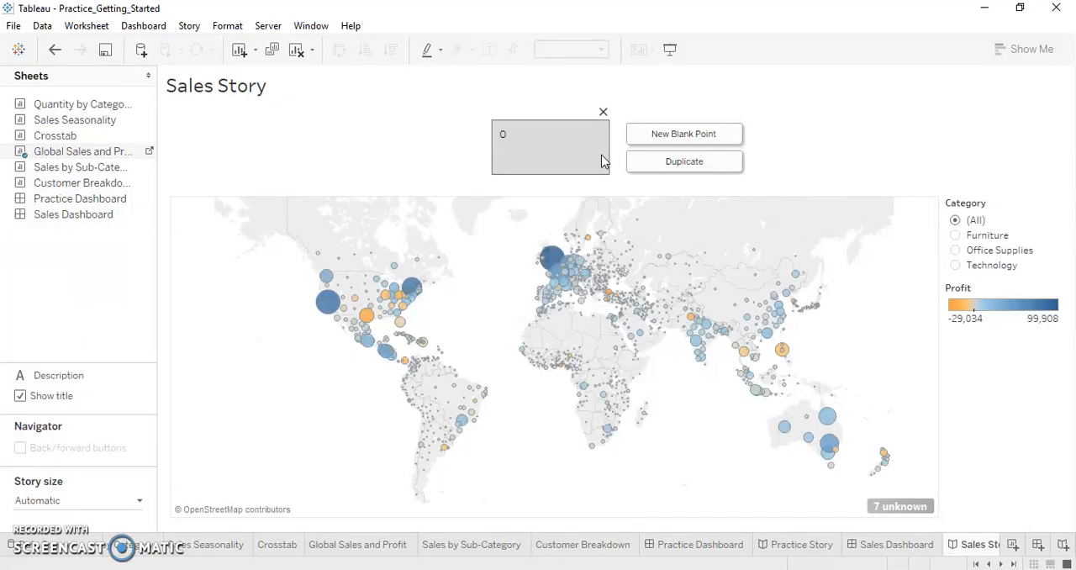
Type the caption 'Overall the sales look good' for the map story point
{"action": "type", "text": "Overall the"}
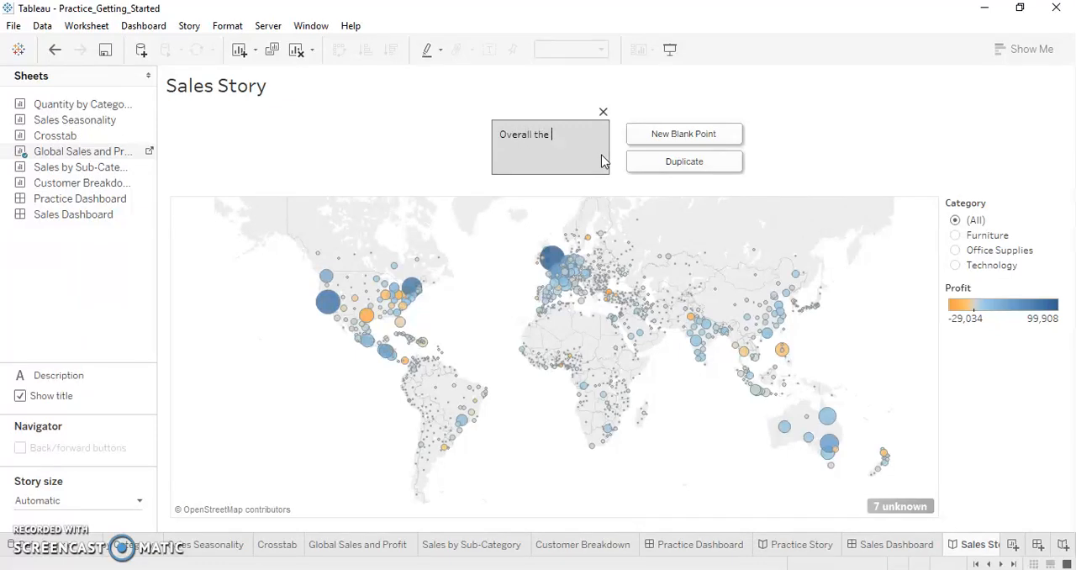
{"action": "type", "text": "sales"}
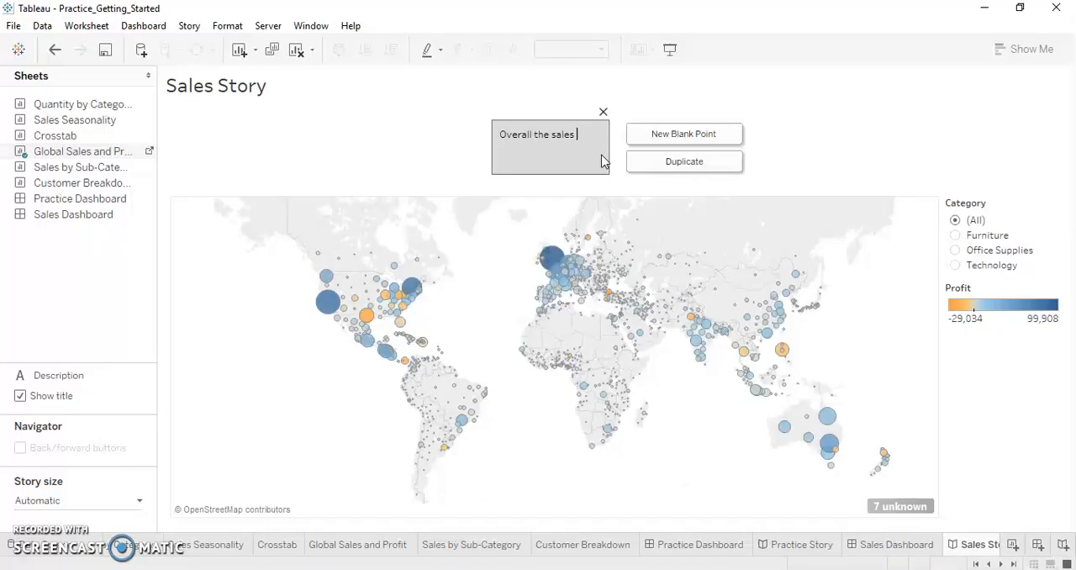
{"action": "type", "text": "look"}
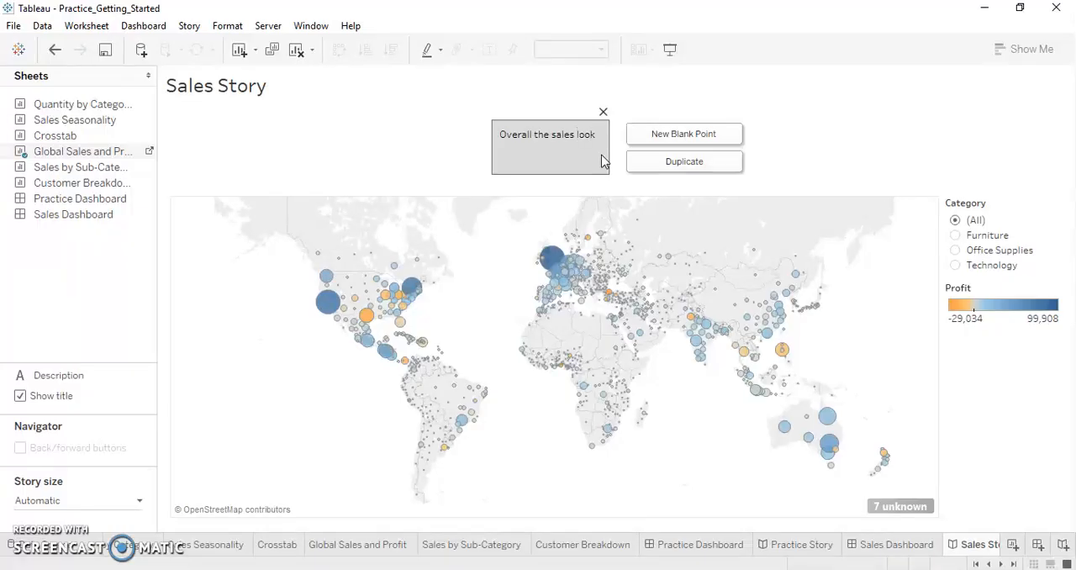
{"action": "type", "text": "good."}
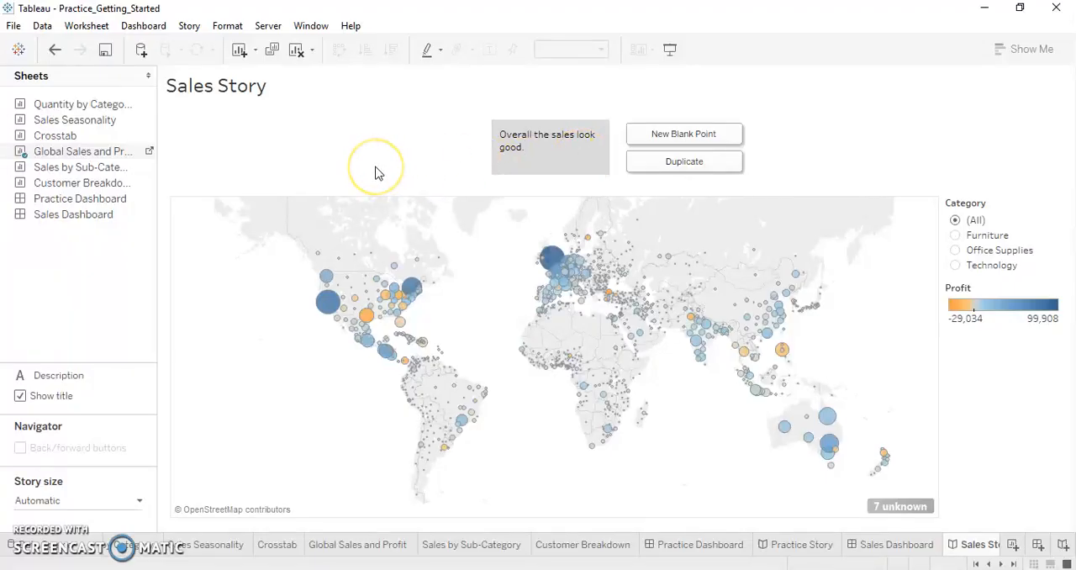
{"action": "mouse_move", "coordinate": [516, 263]}
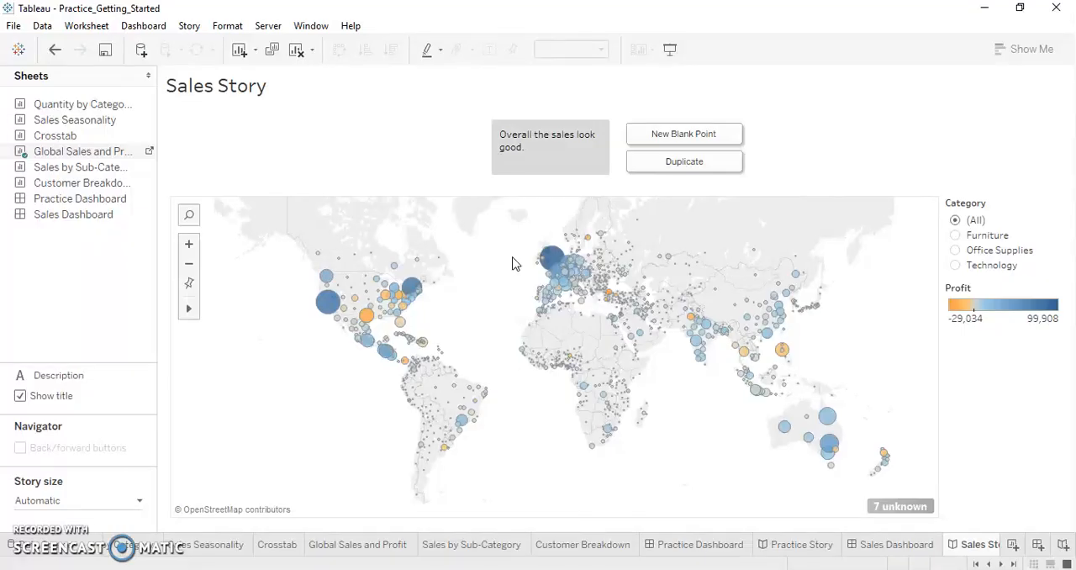
{"action": "mouse_move", "coordinate": [74, 215]}
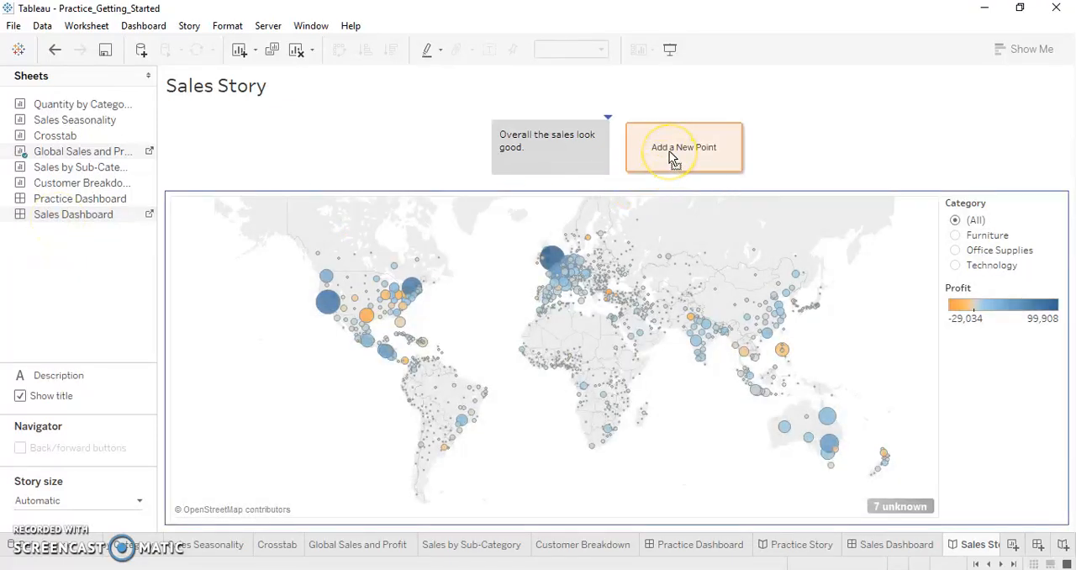
Add the Sales Dashboard as a second story point, filtered to one state mark
{"action": "left_click", "coordinate": [683, 147]}
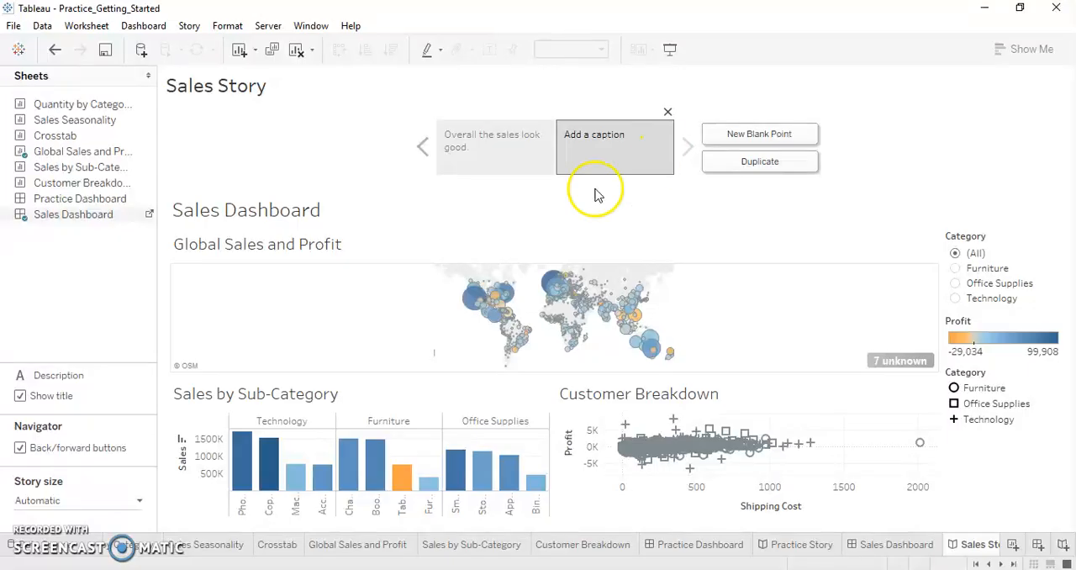
{"action": "mouse_move", "coordinate": [495, 295]}
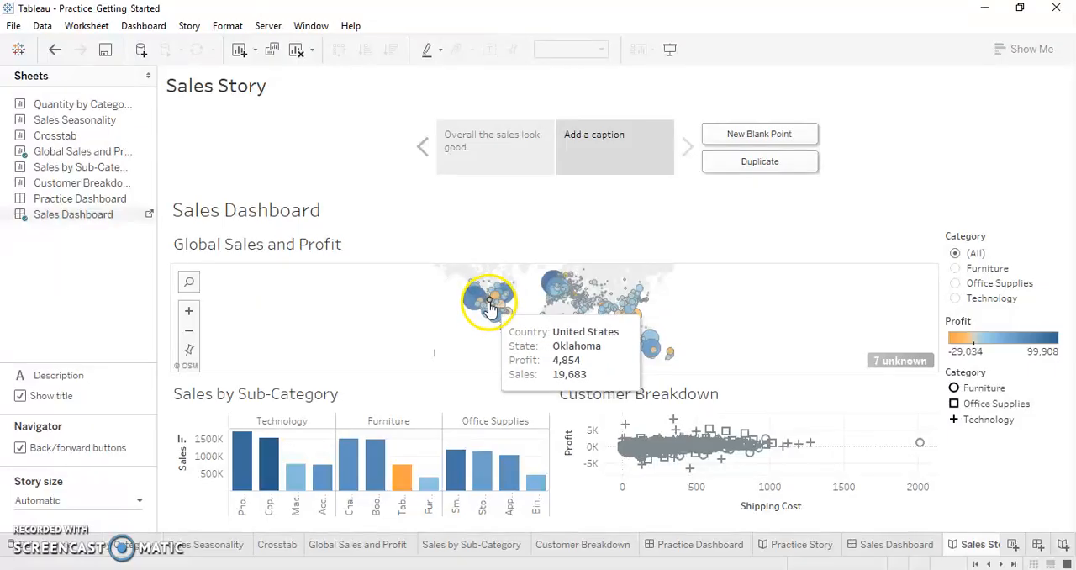
{"action": "left_click", "coordinate": [489, 303]}
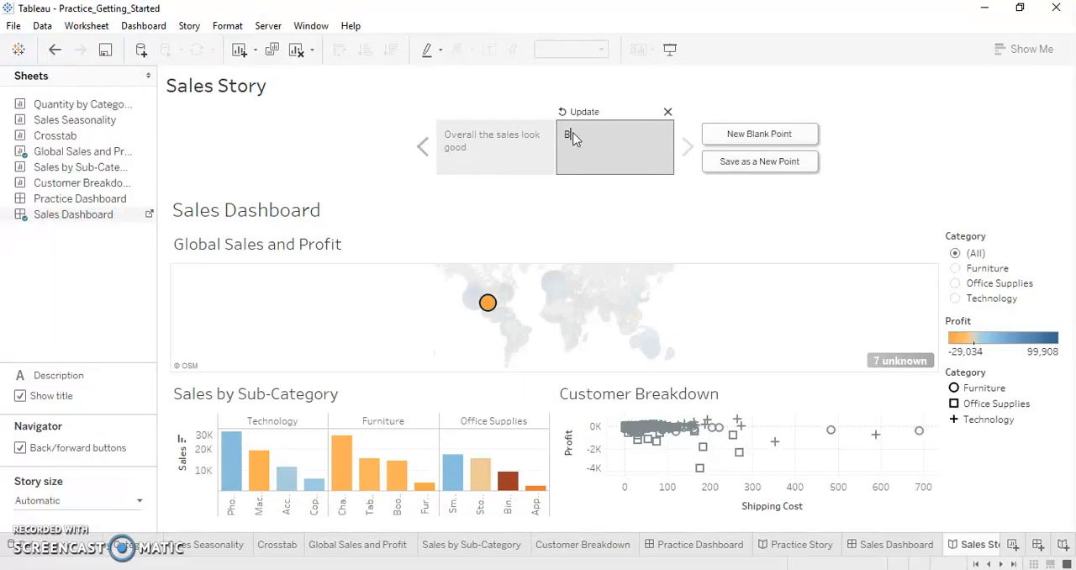
Caption the second story point 'But there are few issue areas'
{"action": "type", "text": "But there are f"}
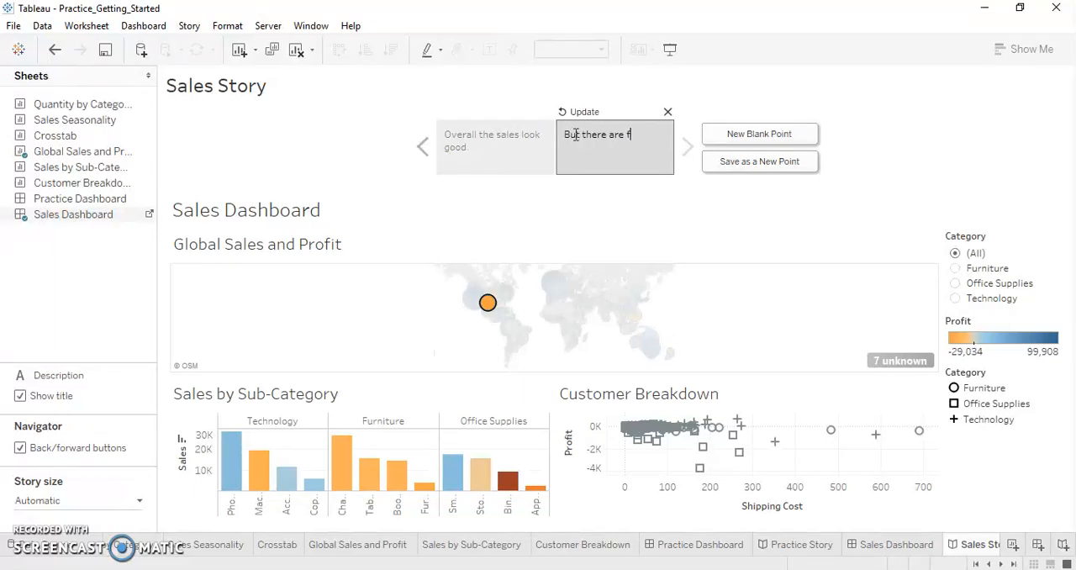
{"action": "type", "text": "ew"}
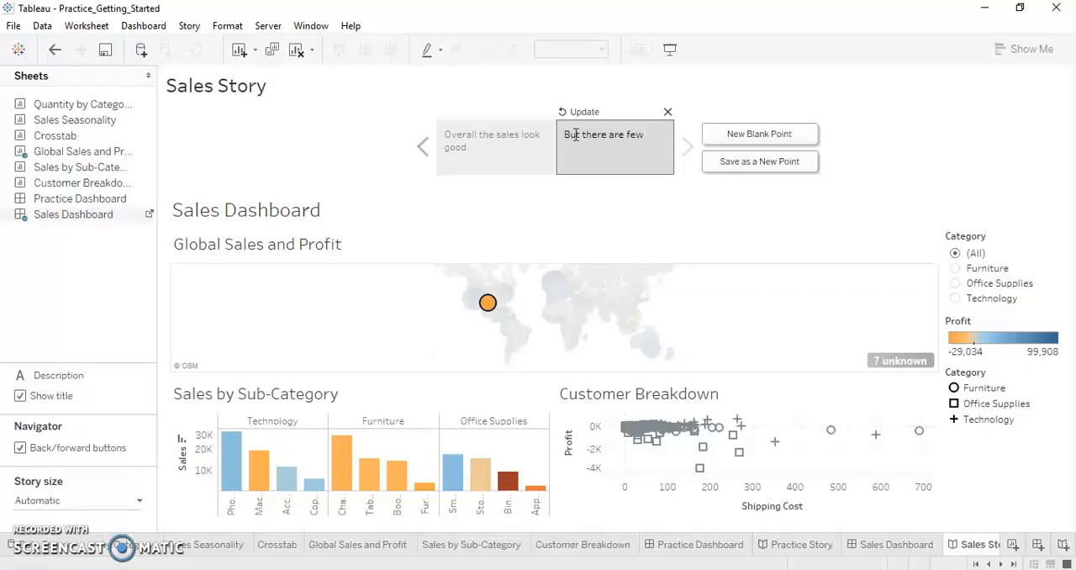
{"action": "type", "text": "issue ar"}
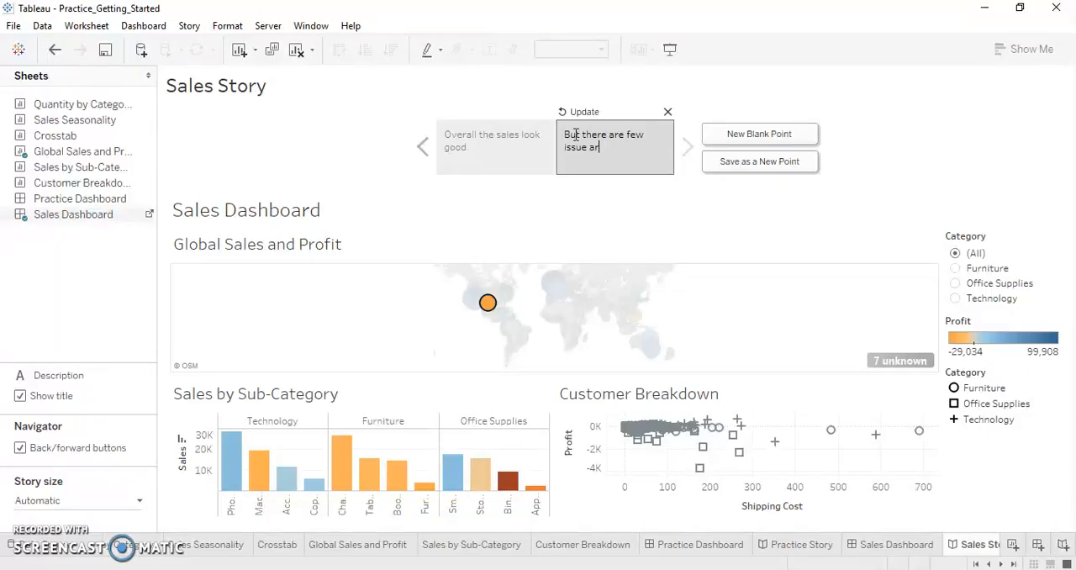
{"action": "type", "text": "eas"}
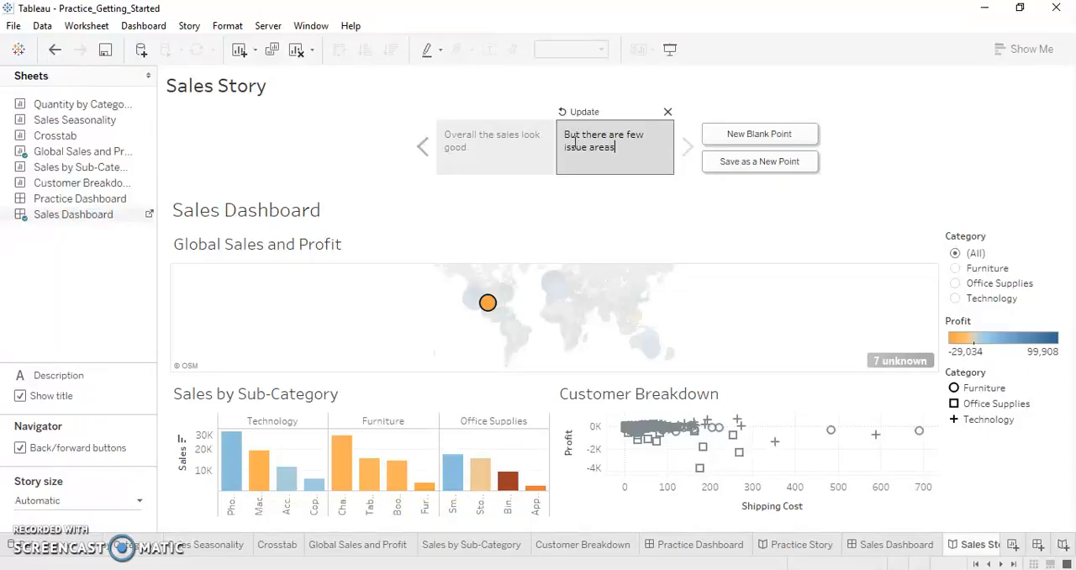
{"action": "left_click", "coordinate": [584, 201]}
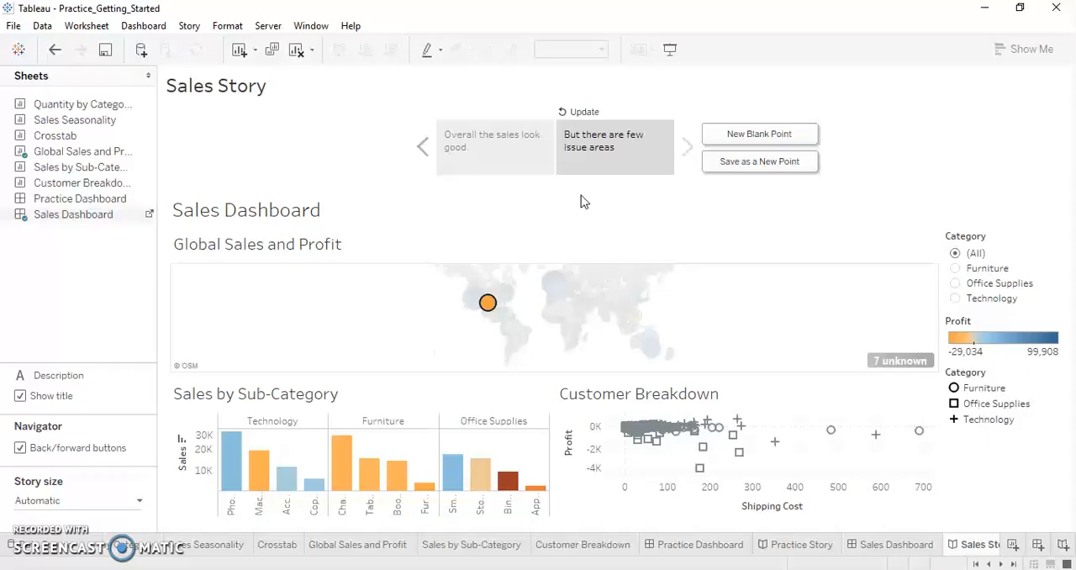
{"action": "mouse_move", "coordinate": [609, 76]}
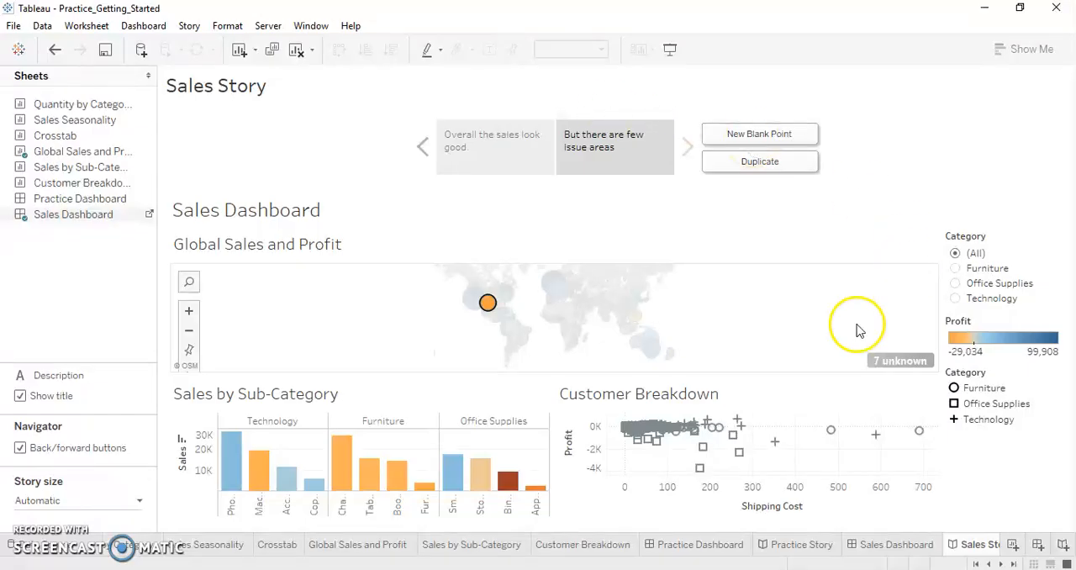
{"action": "mouse_move", "coordinate": [692, 363]}
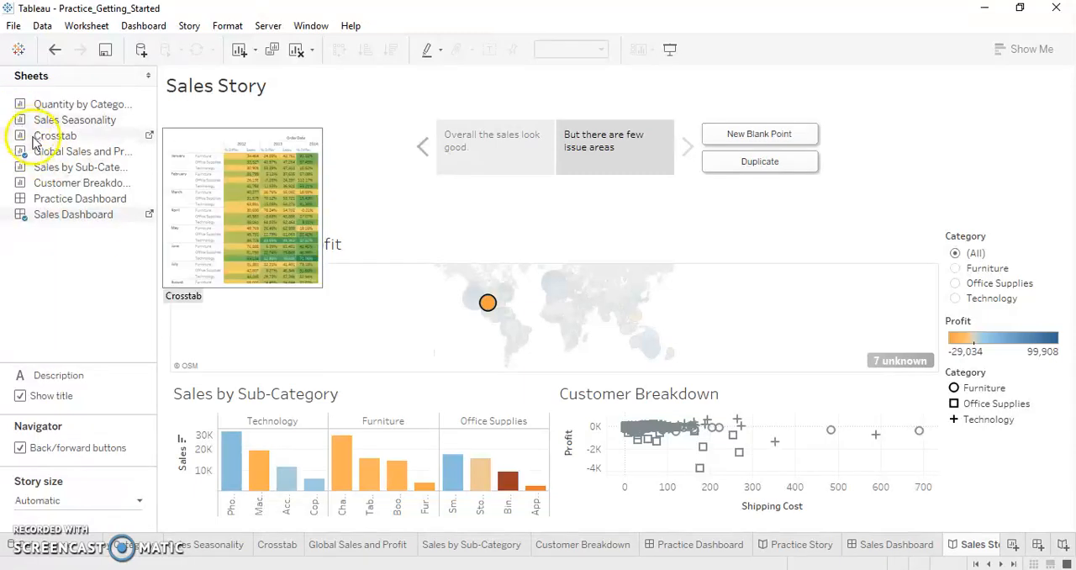
{"action": "left_click", "coordinate": [758, 134]}
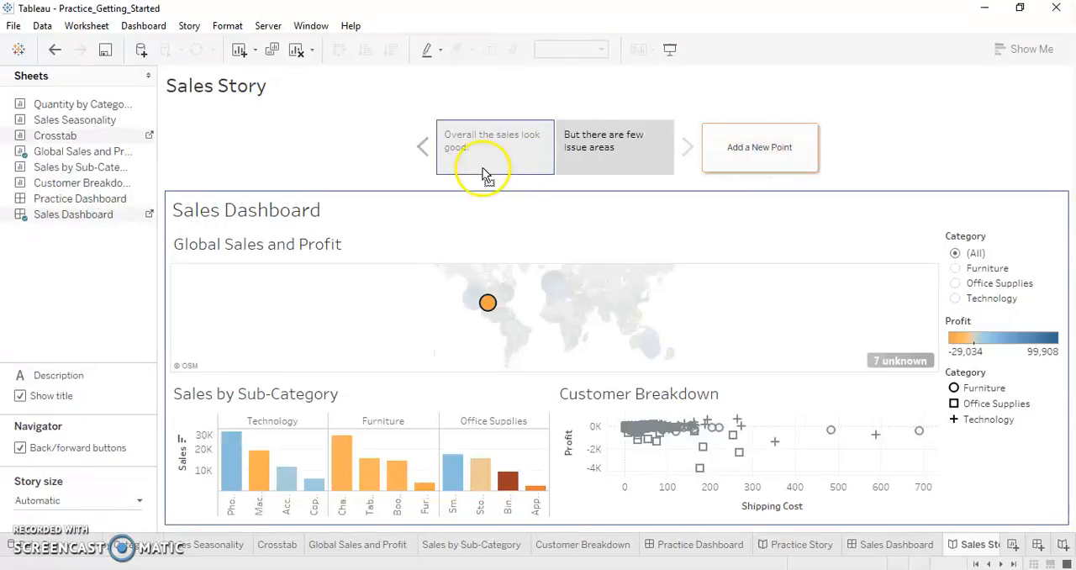
{"action": "left_click", "coordinate": [759, 147]}
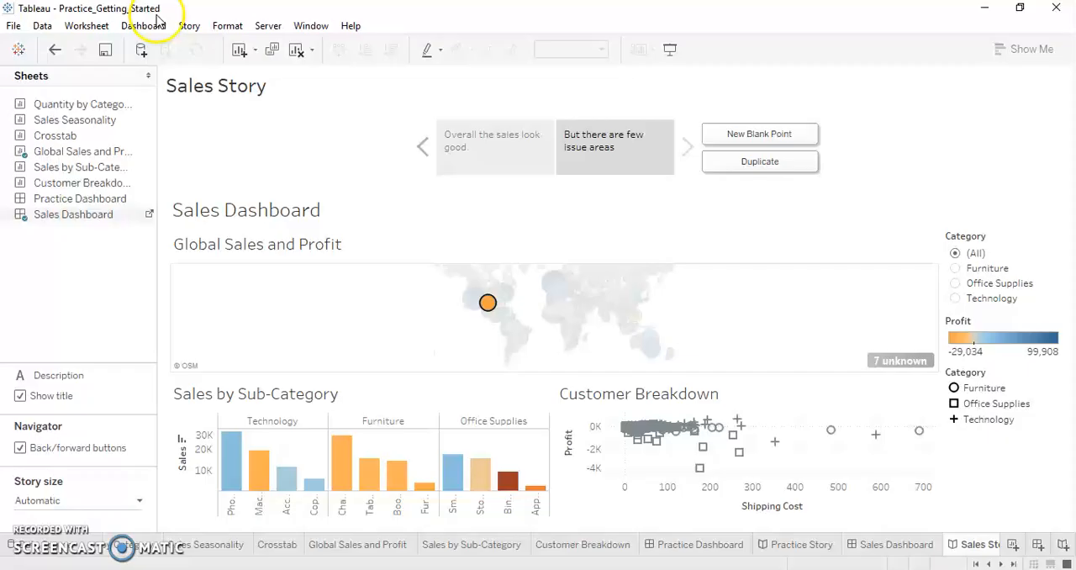
{"action": "left_click", "coordinate": [268, 25]}
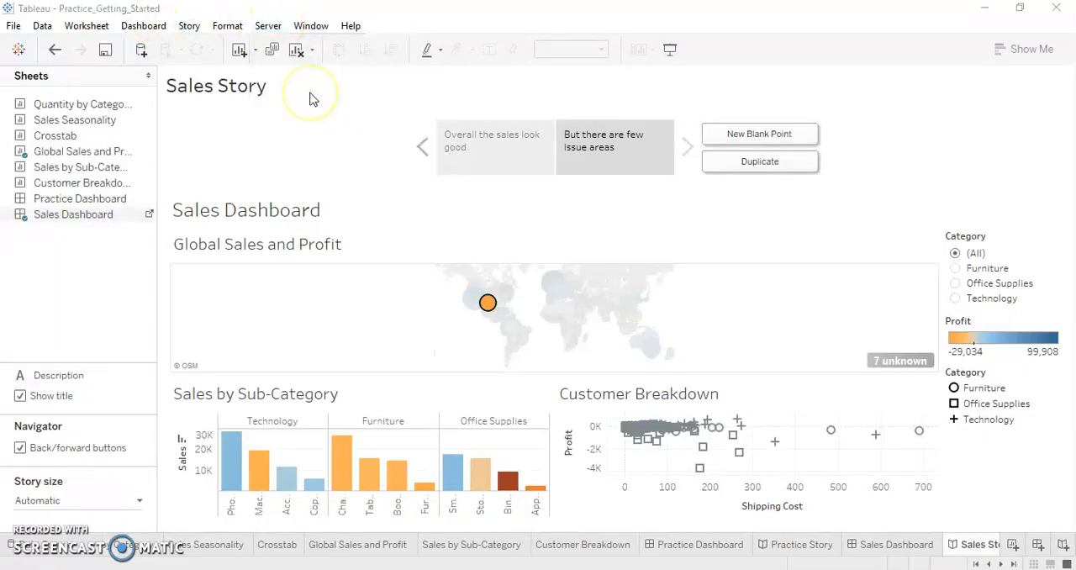
{"action": "left_click", "coordinate": [268, 25]}
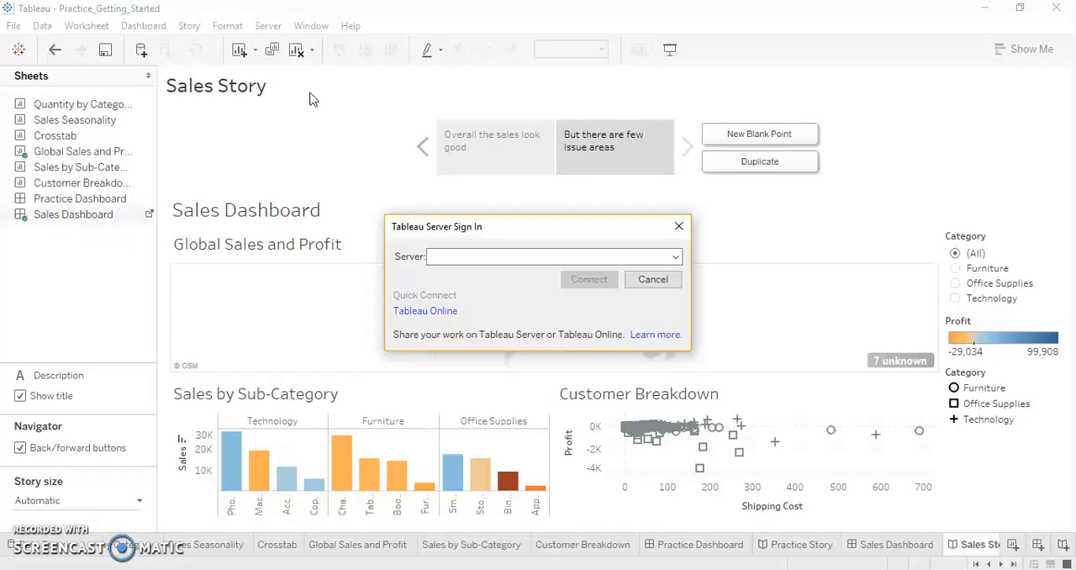
{"action": "mouse_move", "coordinate": [679, 226]}
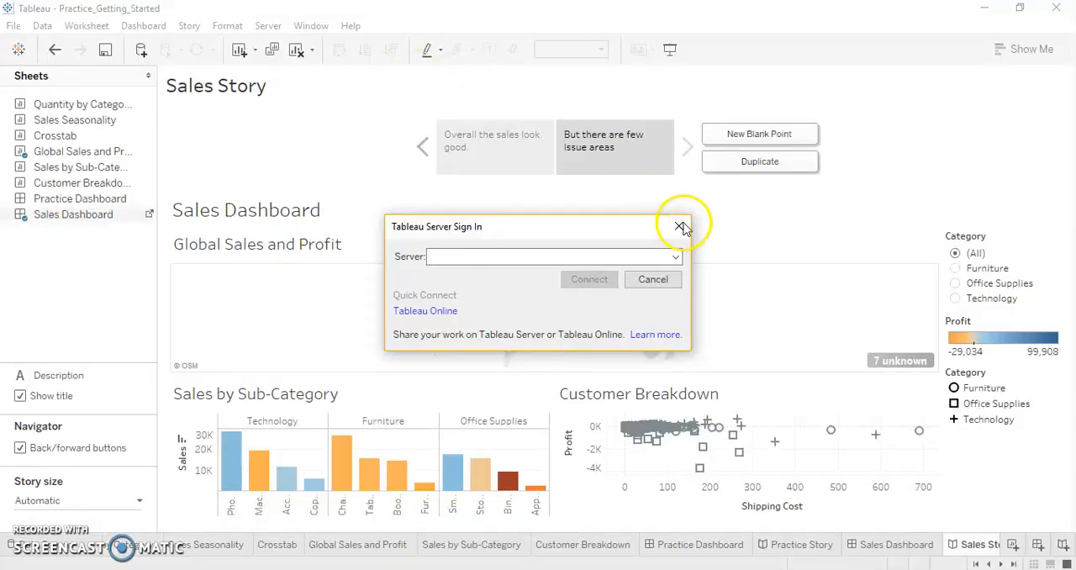
{"action": "left_click", "coordinate": [680, 227]}
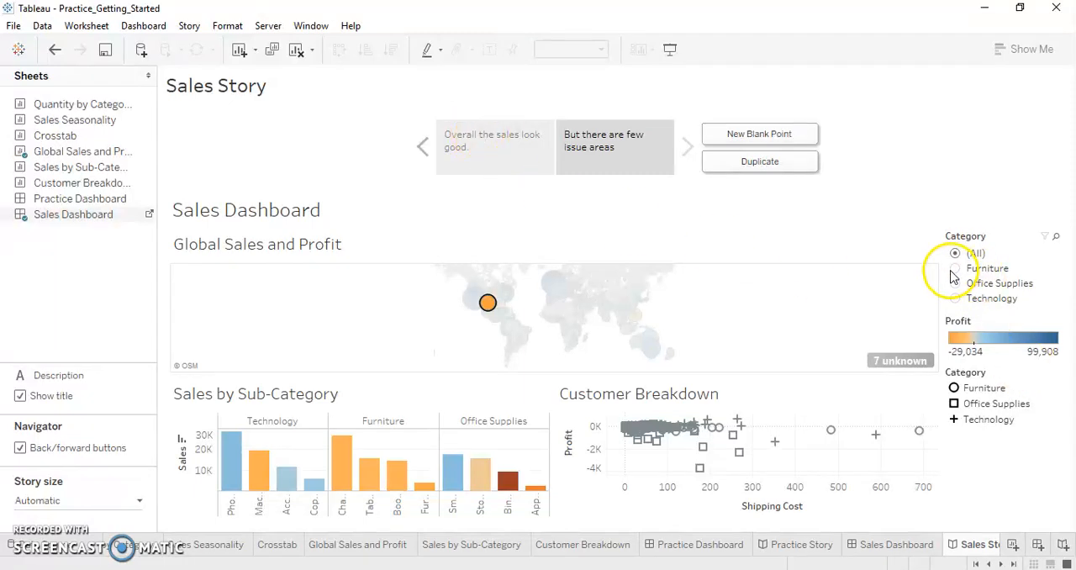
{"action": "left_click", "coordinate": [954, 268]}
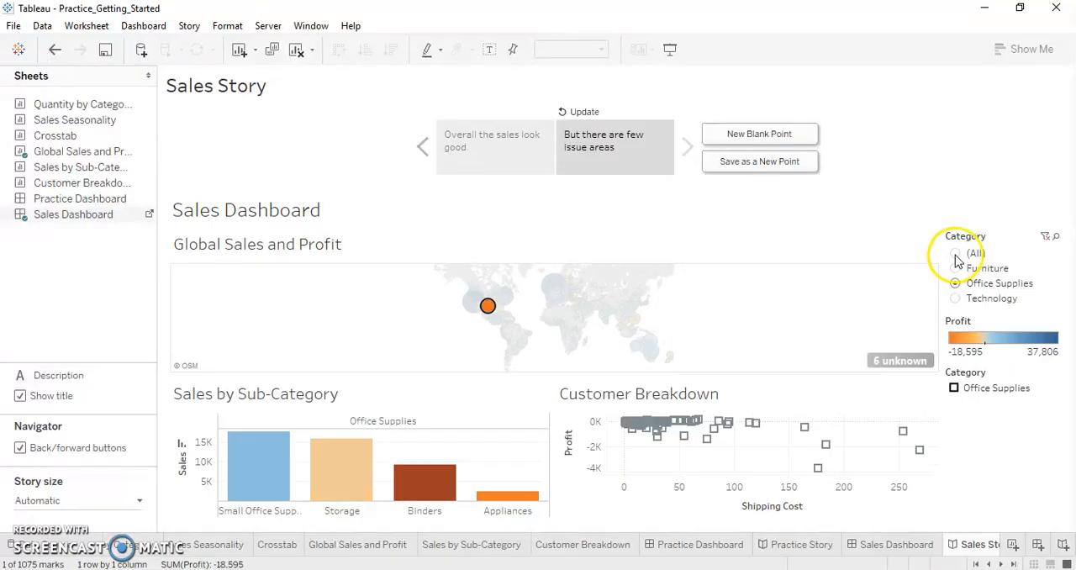
{"action": "left_click", "coordinate": [955, 253]}
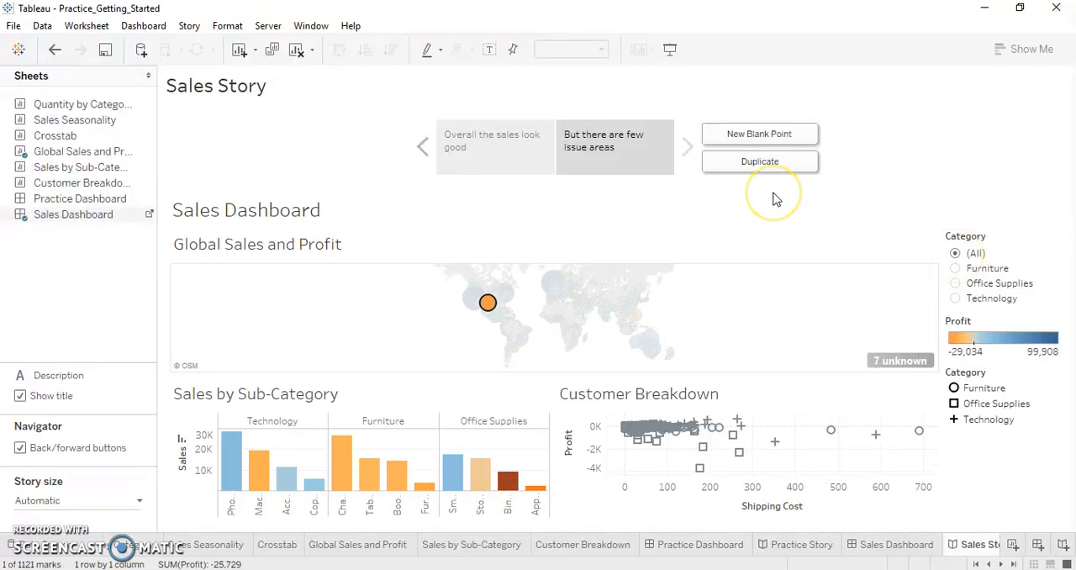
{"action": "mouse_move", "coordinate": [773, 199]}
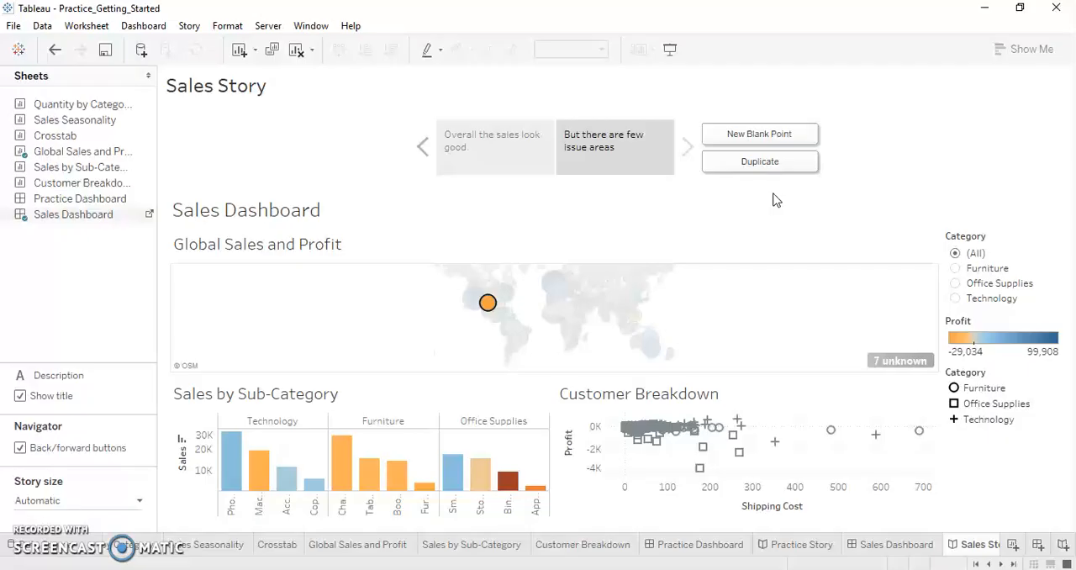
{"action": "mouse_move", "coordinate": [500, 216]}
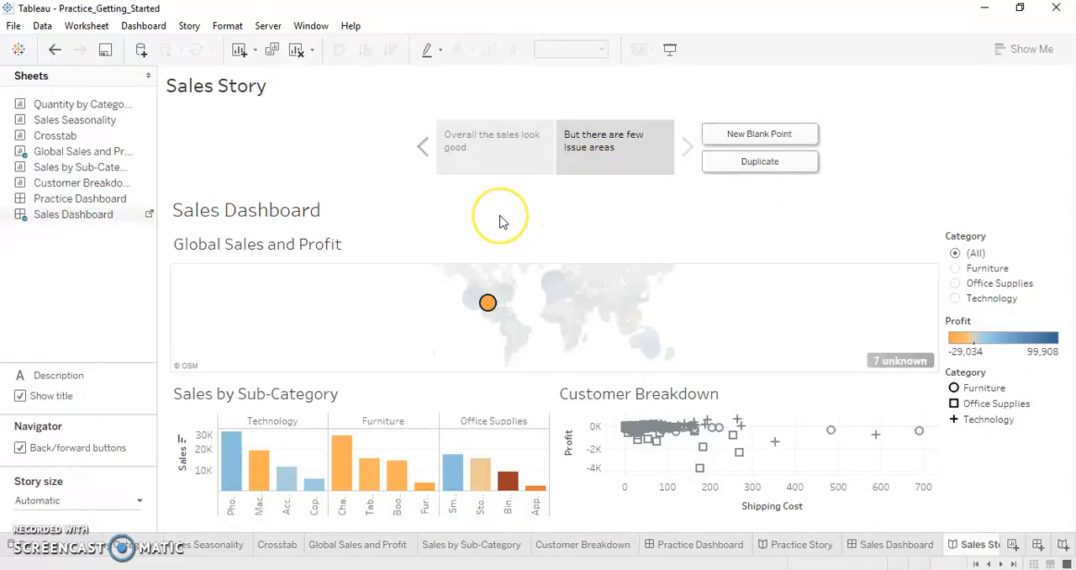